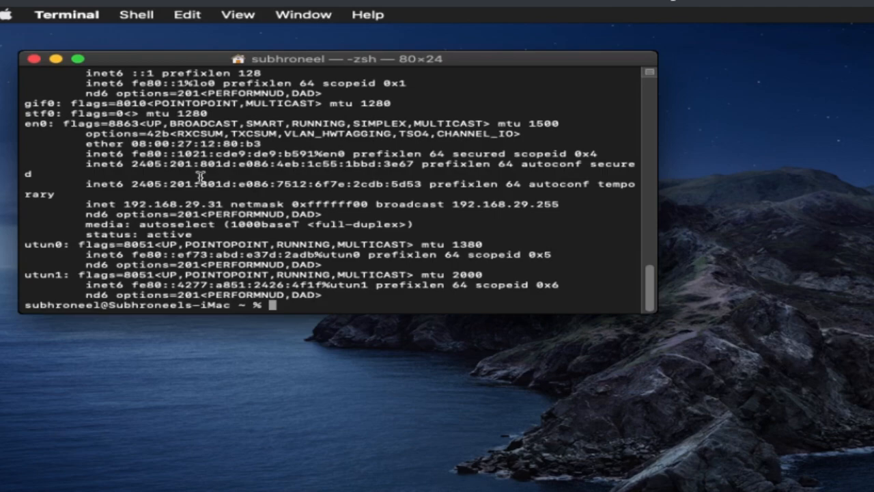
{"action": "mouse_move", "coordinate": [75, 145]}
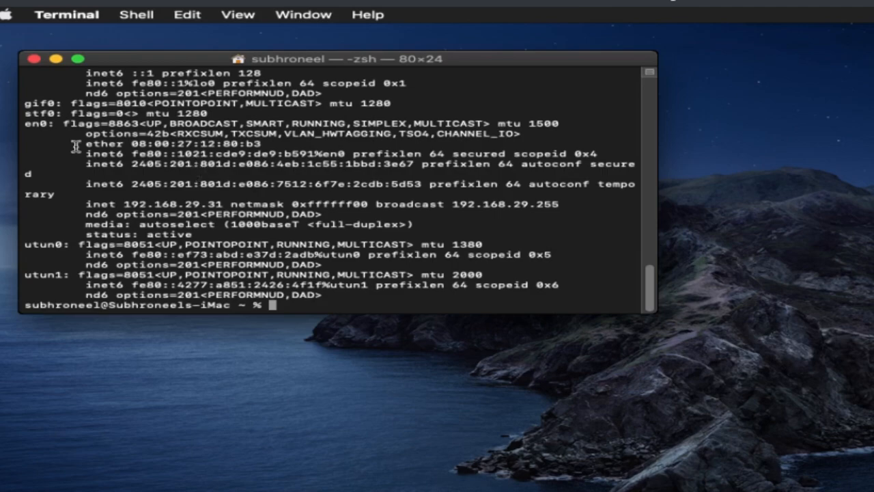
{"action": "mouse_move", "coordinate": [7, 16]}
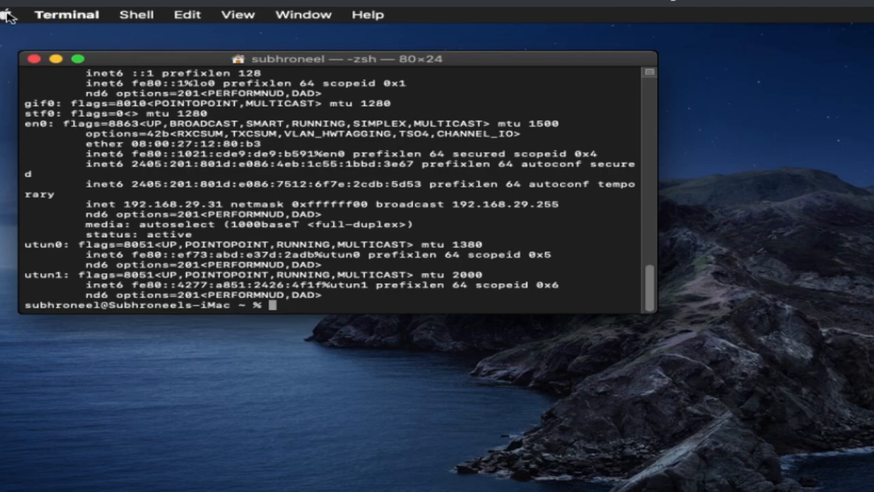
Step: Bring up About This Mac from the Apple menu, showing macOS Catalina 10.15.3
{"action": "left_click", "coordinate": [10, 13]}
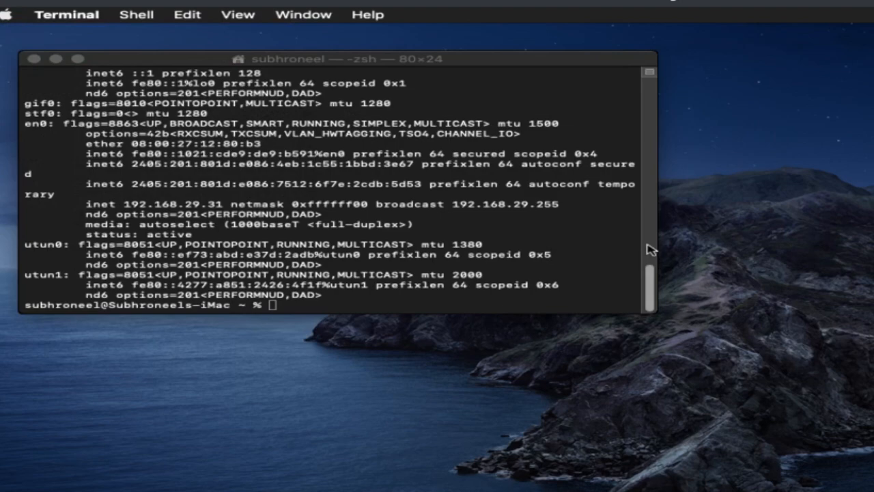
{"action": "mouse_move", "coordinate": [265, 53]}
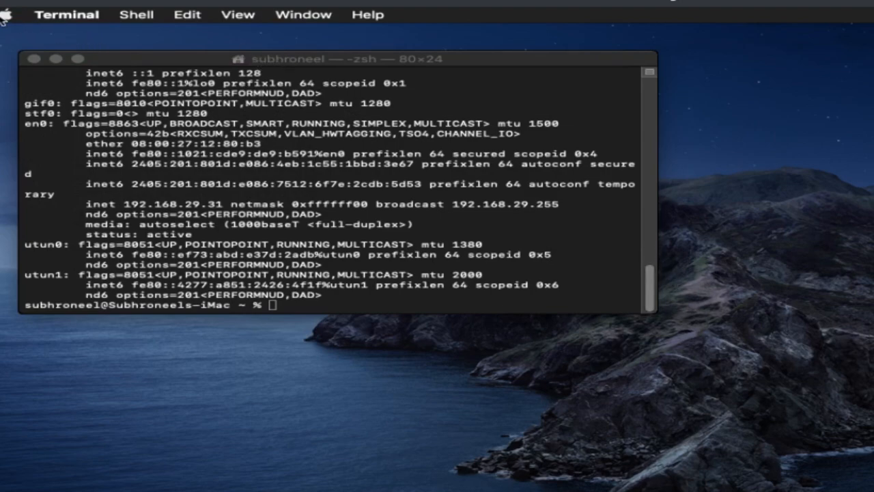
{"action": "left_click", "coordinate": [303, 13]}
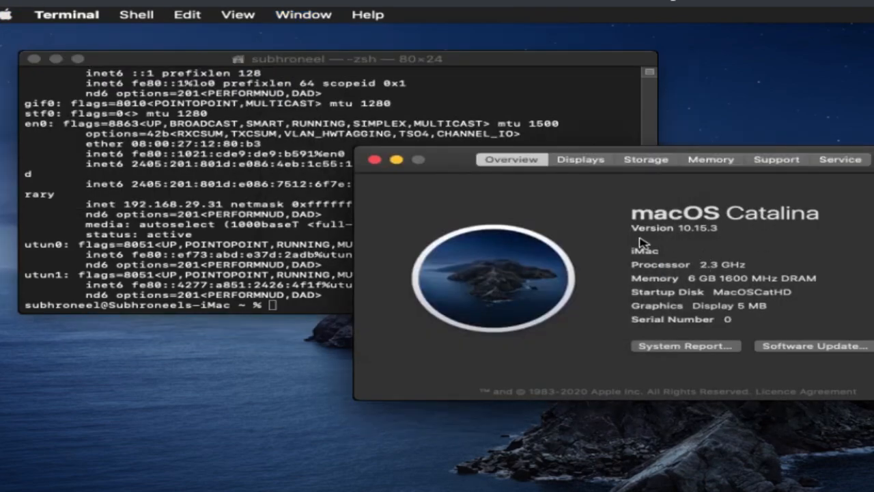
{"action": "mouse_move", "coordinate": [707, 245]}
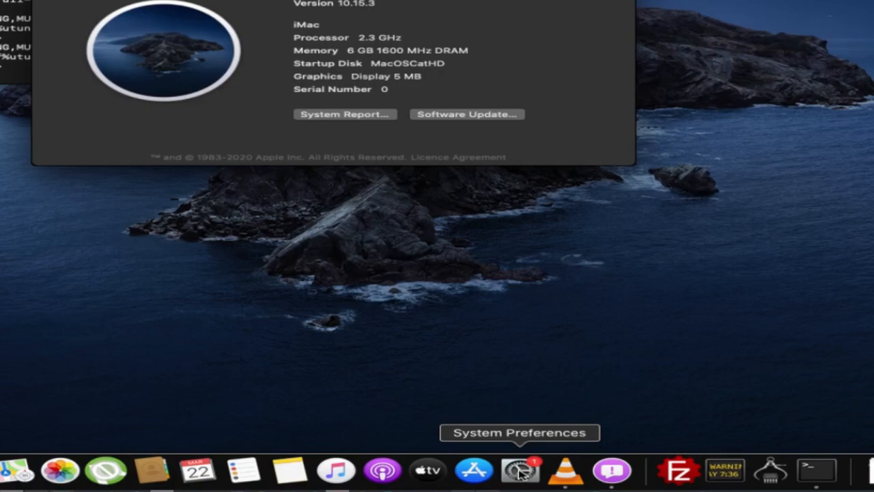
{"action": "mouse_move", "coordinate": [503, 361]}
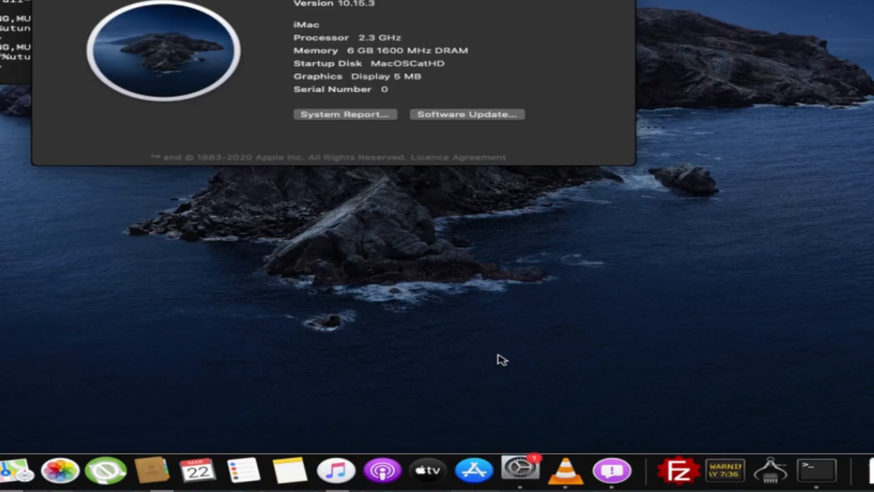
Step: Go into System Preferences and show the Sharing pane's service list
{"action": "left_click", "coordinate": [520, 470]}
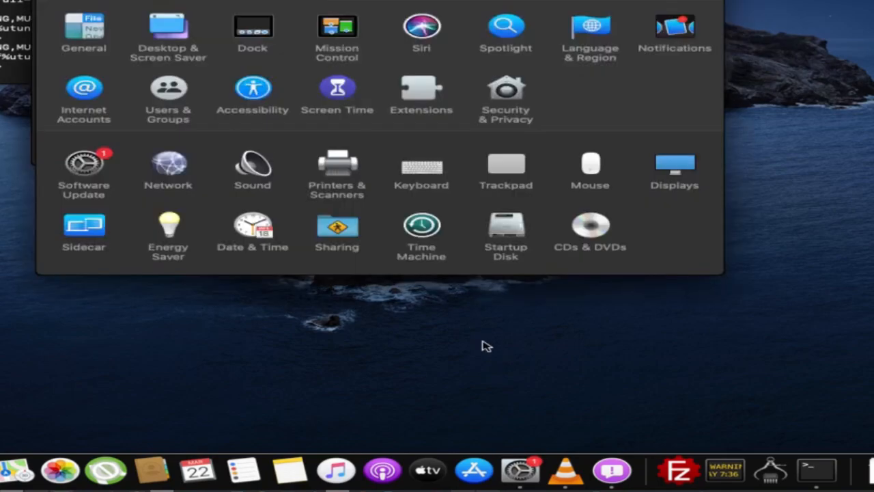
{"action": "mouse_move", "coordinate": [321, 238]}
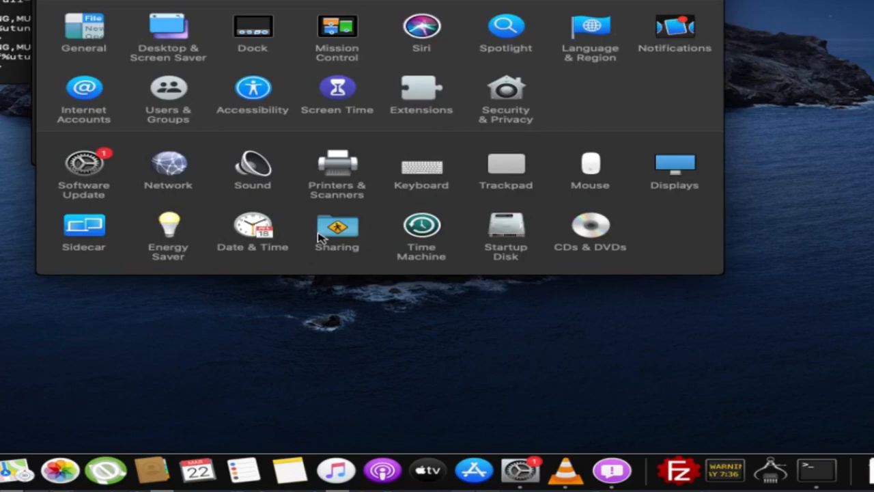
{"action": "left_click", "coordinate": [336, 229]}
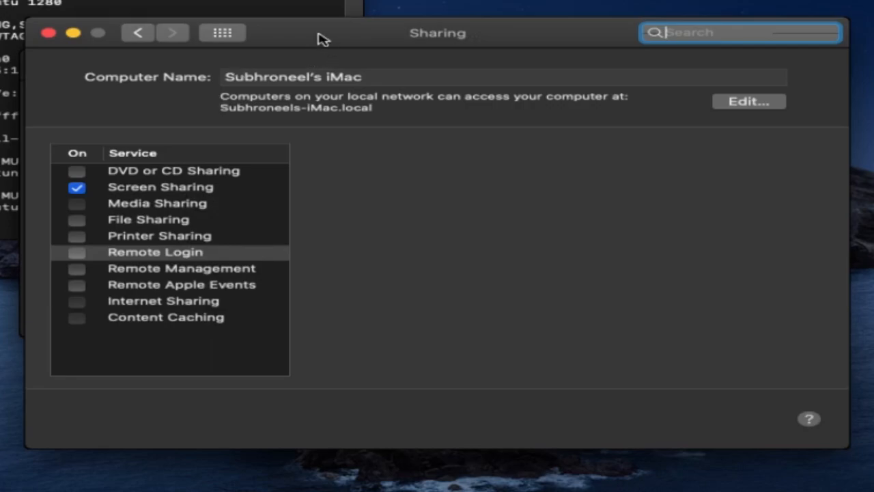
{"action": "left_click", "coordinate": [155, 251]}
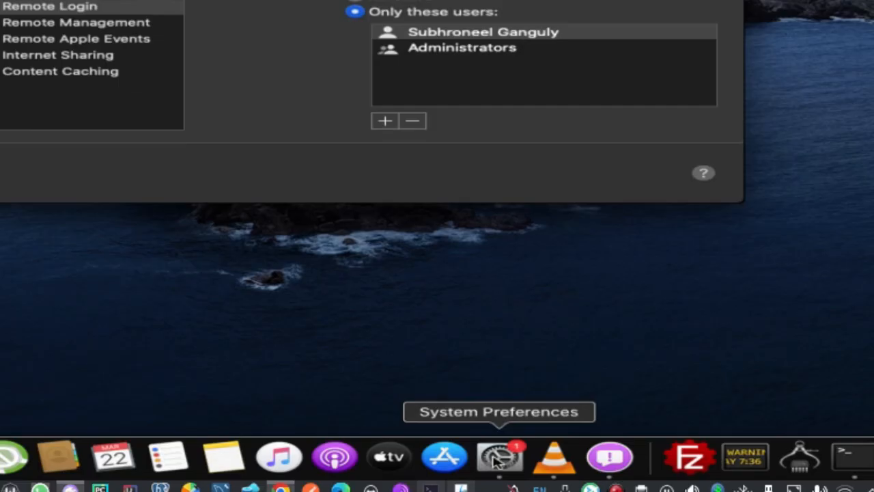
Step: Return to the Sharing pane via the System Preferences Dock icon's pane list
{"action": "right_click", "coordinate": [500, 456]}
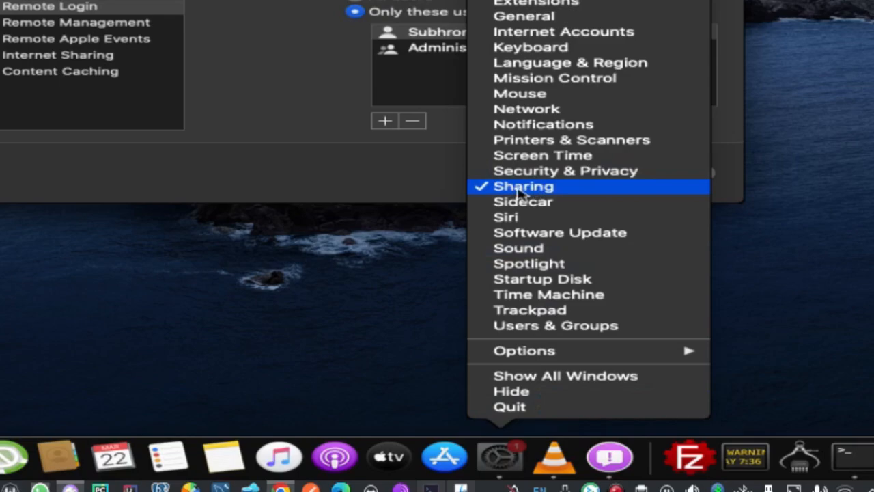
{"action": "mouse_move", "coordinate": [471, 198]}
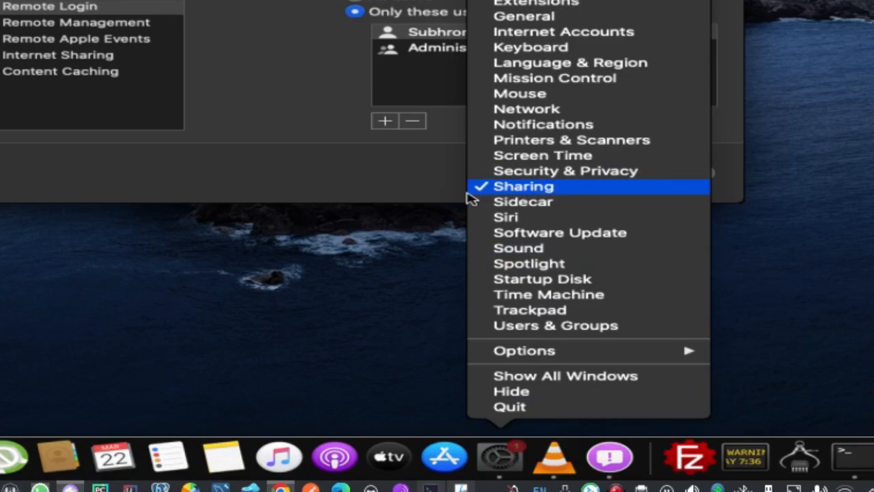
{"action": "mouse_move", "coordinate": [533, 198]}
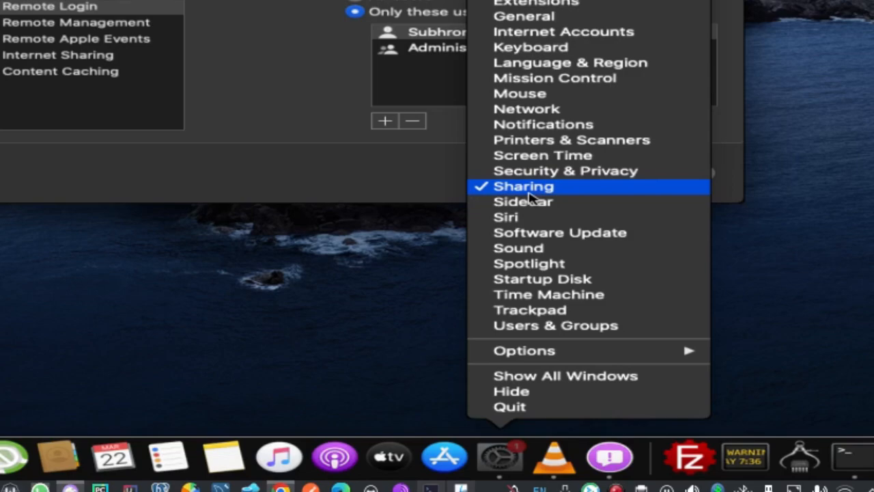
{"action": "left_click", "coordinate": [524, 186]}
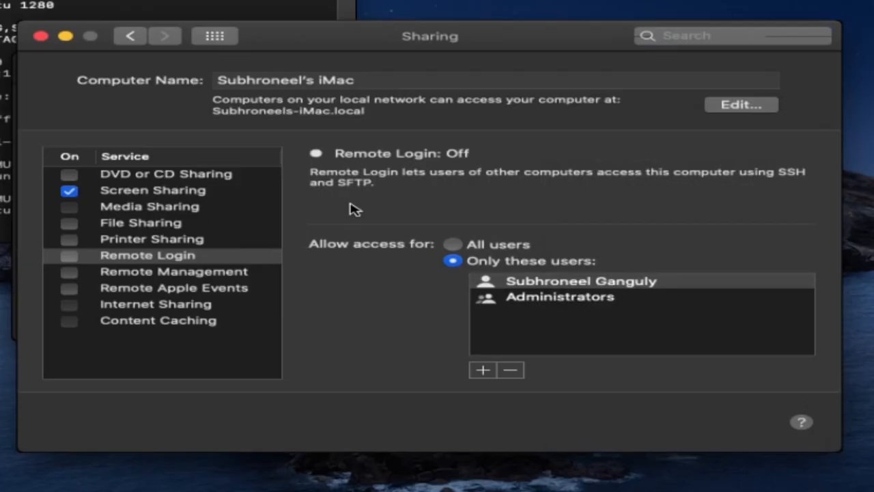
Step: Enable File Sharing (smb://192.168.29.31) and select the Public Folder in the shared list
{"action": "left_click", "coordinate": [140, 221]}
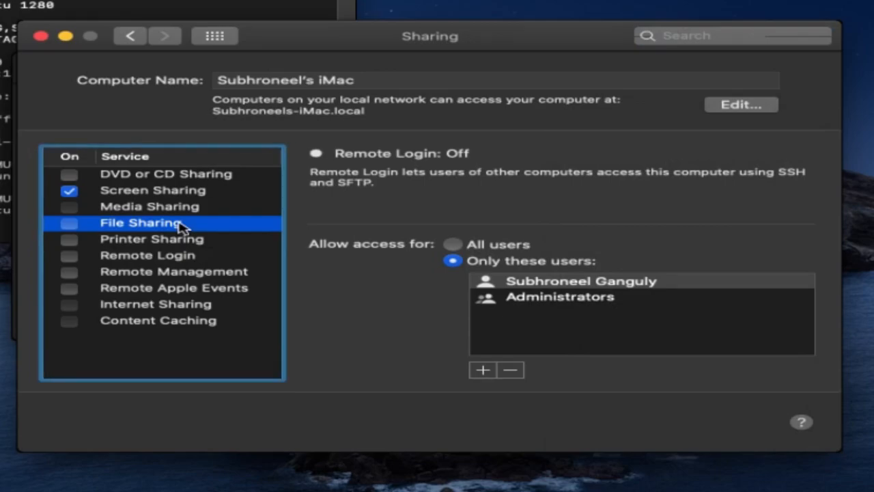
{"action": "left_click", "coordinate": [142, 222]}
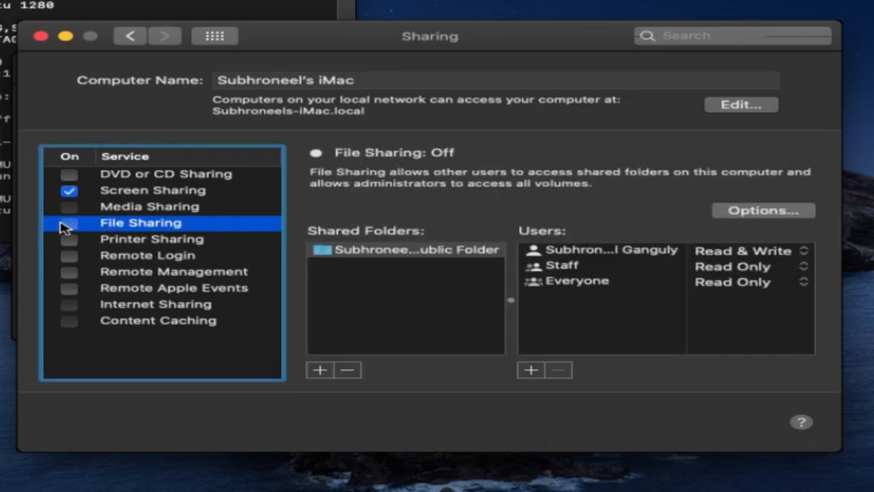
{"action": "left_click", "coordinate": [68, 223]}
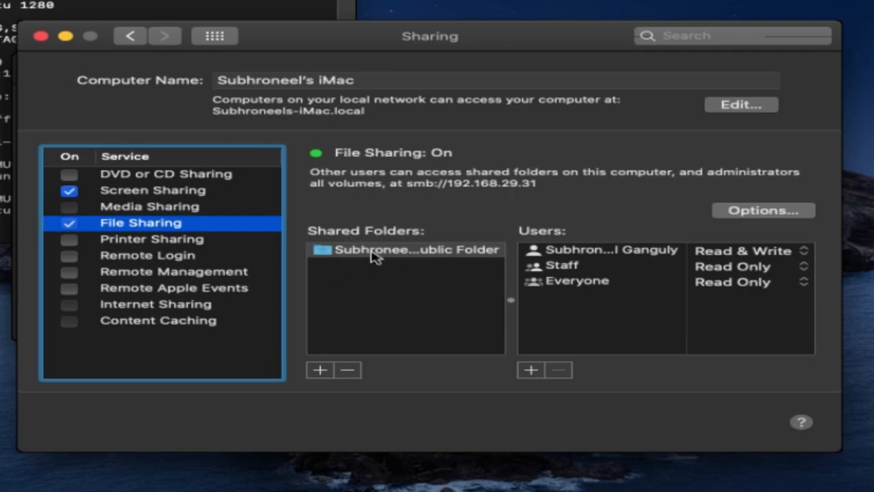
{"action": "mouse_move", "coordinate": [382, 264]}
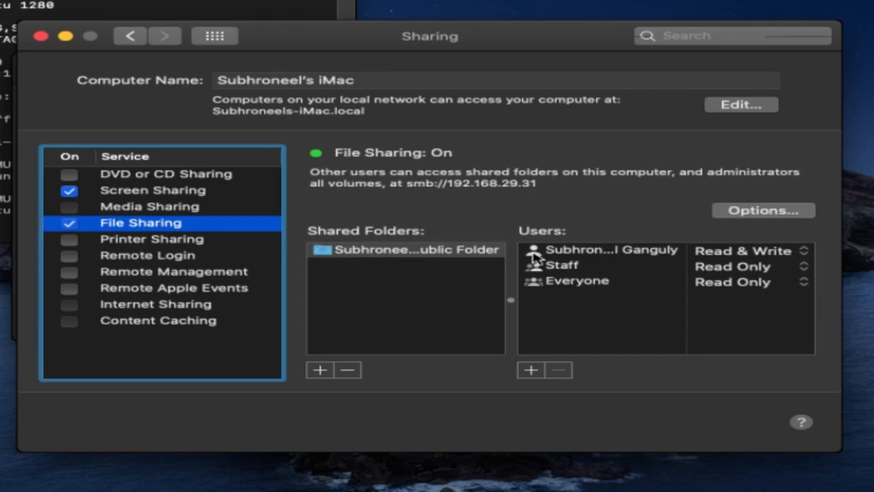
{"action": "mouse_move", "coordinate": [322, 335]}
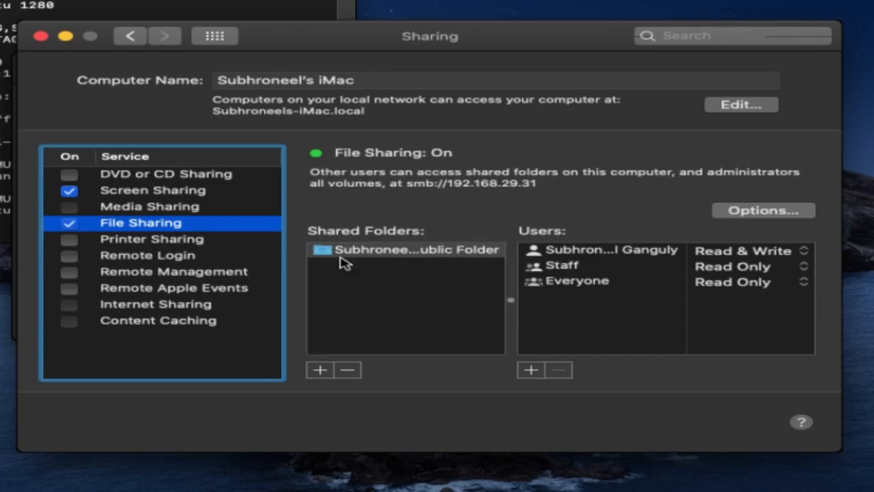
{"action": "left_click", "coordinate": [407, 248]}
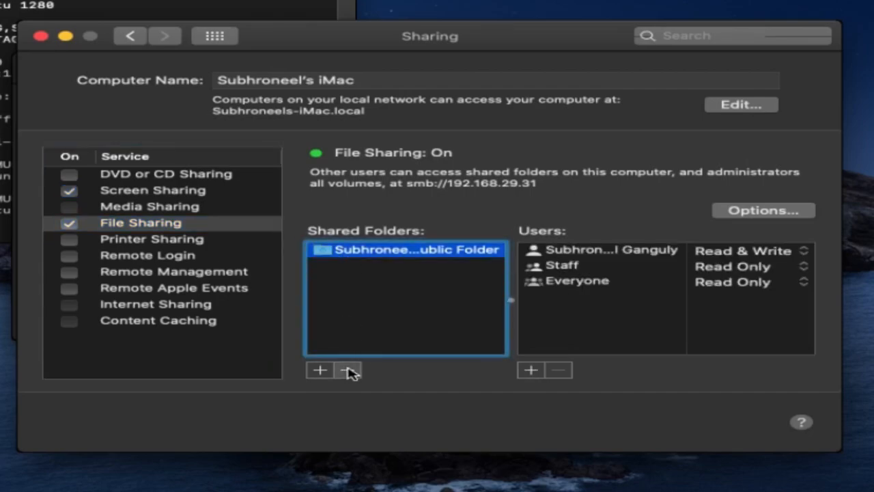
Step: Remove the Public Folder from the shared folders, confirming the change
{"action": "left_click", "coordinate": [347, 368]}
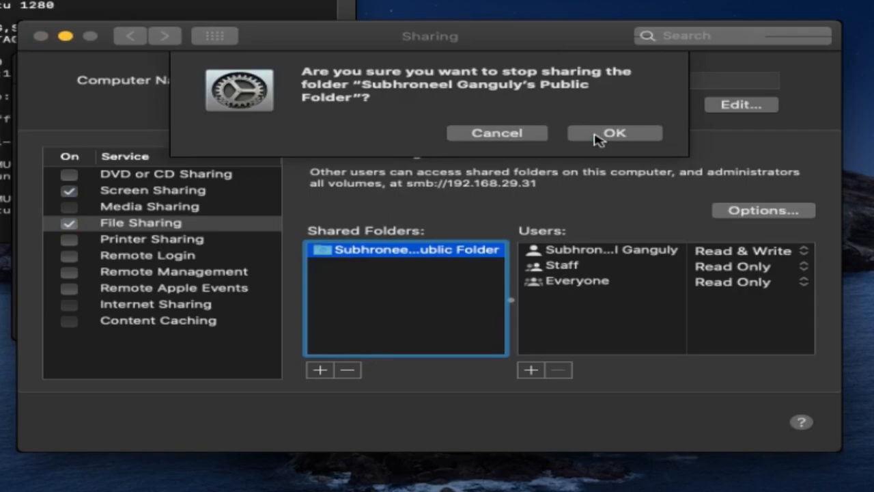
{"action": "left_click", "coordinate": [614, 132]}
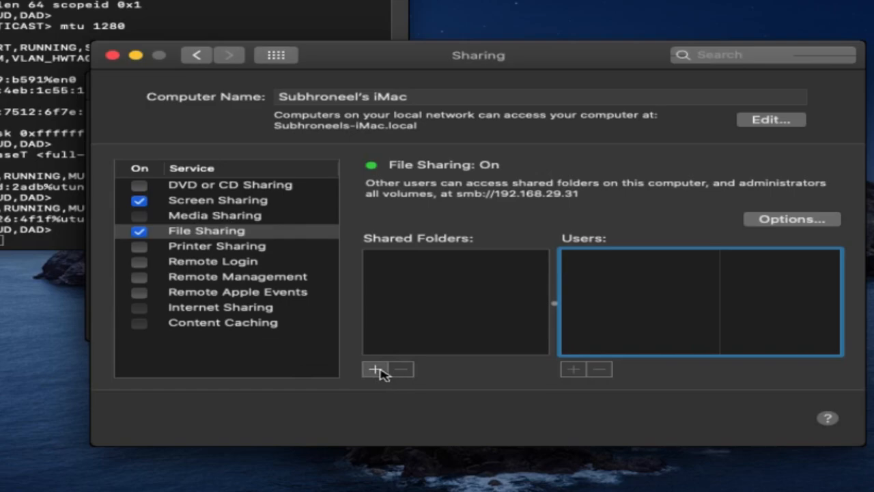
Step: Add the user's home folder 'subhroneel' as the shared folder
{"action": "left_click", "coordinate": [374, 369]}
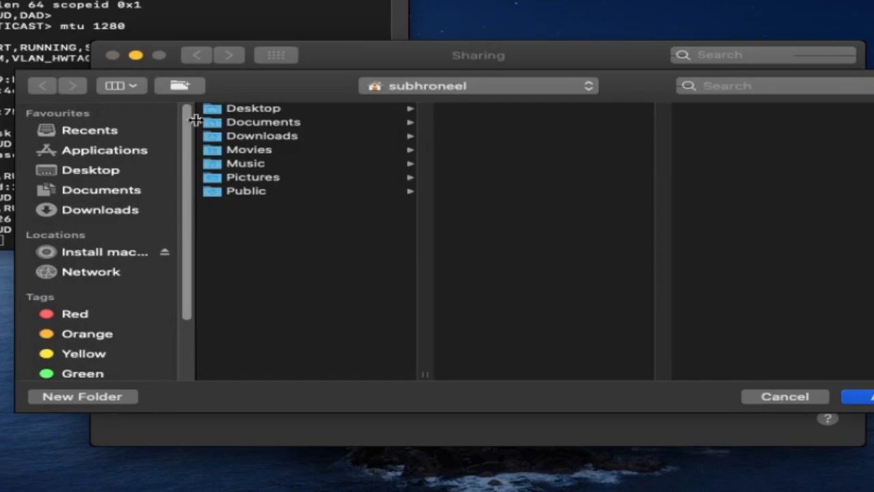
{"action": "left_click", "coordinate": [476, 85]}
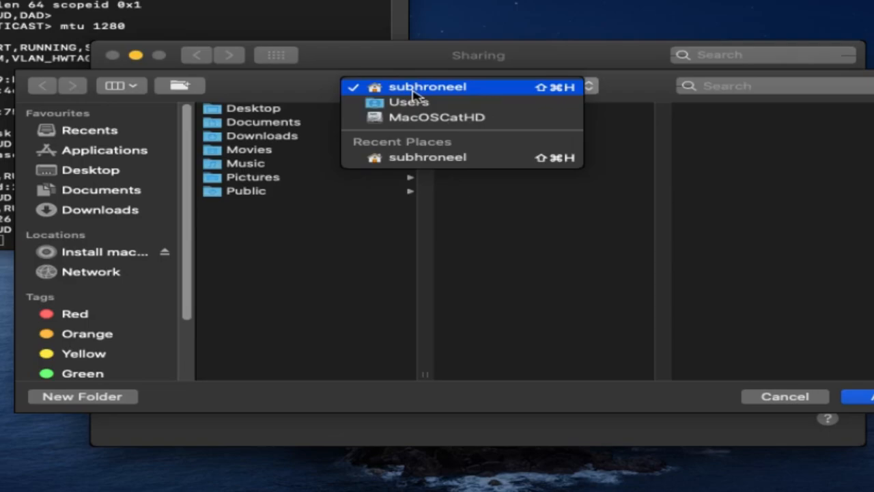
{"action": "left_click", "coordinate": [428, 87]}
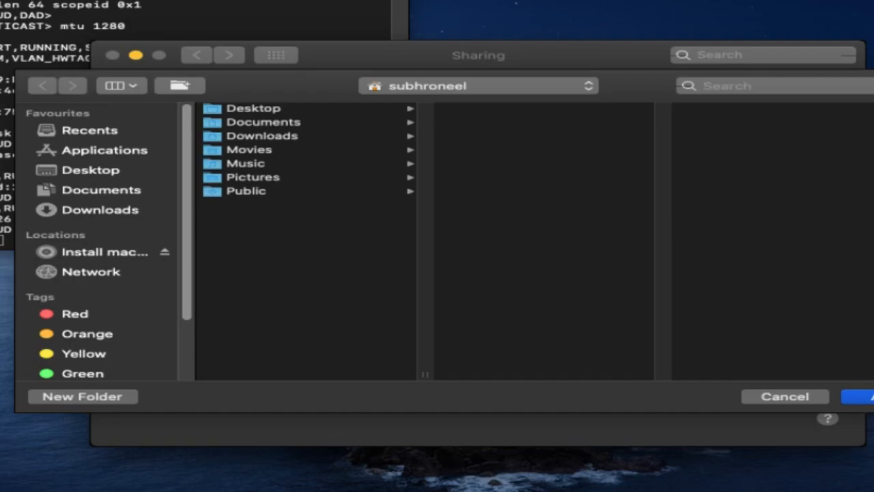
{"action": "left_click", "coordinate": [783, 396]}
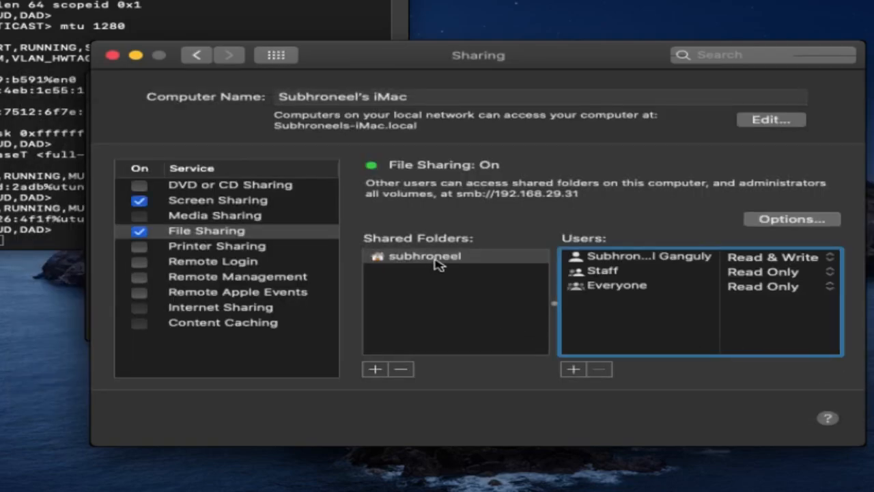
Step: Remove the Staff group from the shared home folder's users
{"action": "left_click", "coordinate": [649, 256]}
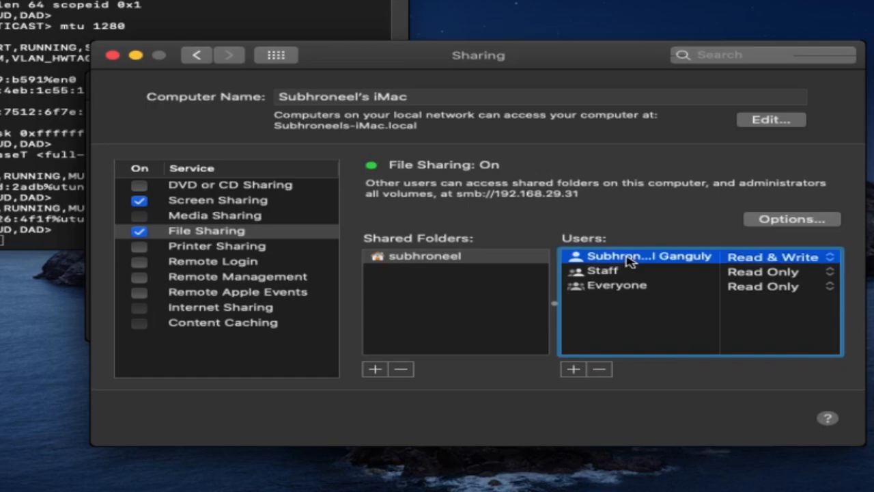
{"action": "left_click", "coordinate": [602, 270]}
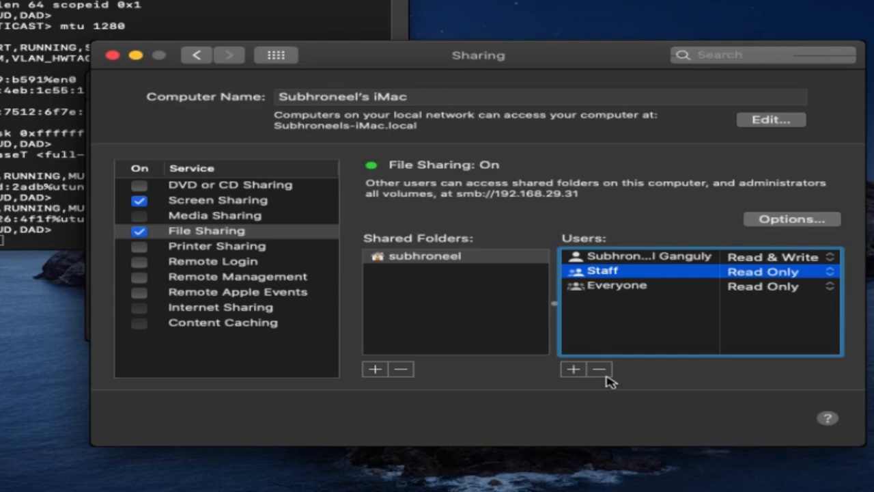
{"action": "left_click", "coordinate": [598, 369]}
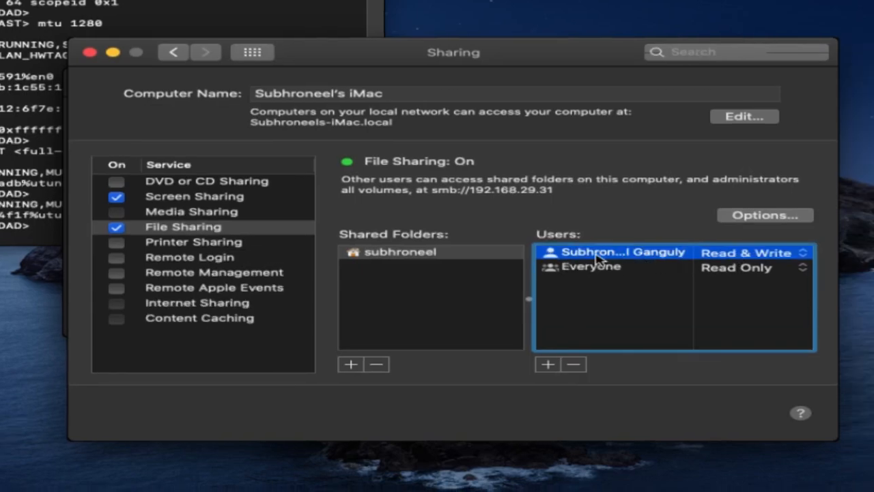
{"action": "mouse_move", "coordinate": [707, 216]}
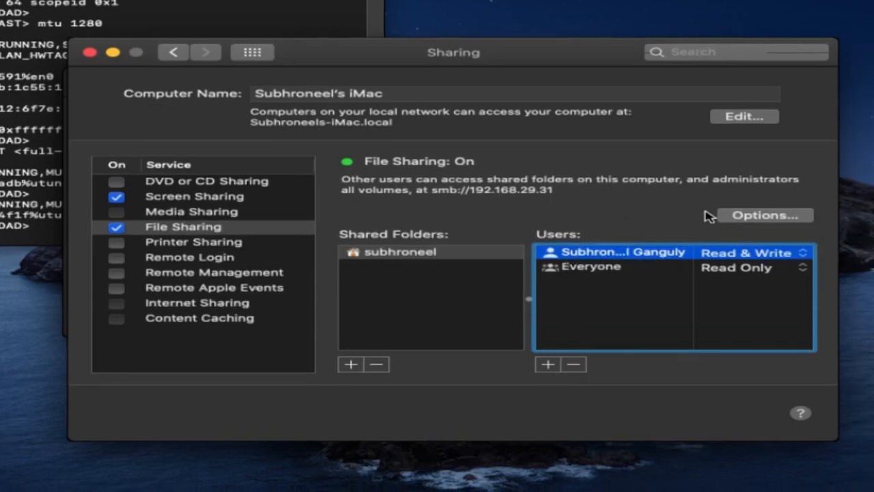
Step: Review the File Sharing options to confirm SMB sharing is on, then finish with Done
{"action": "left_click", "coordinate": [765, 215]}
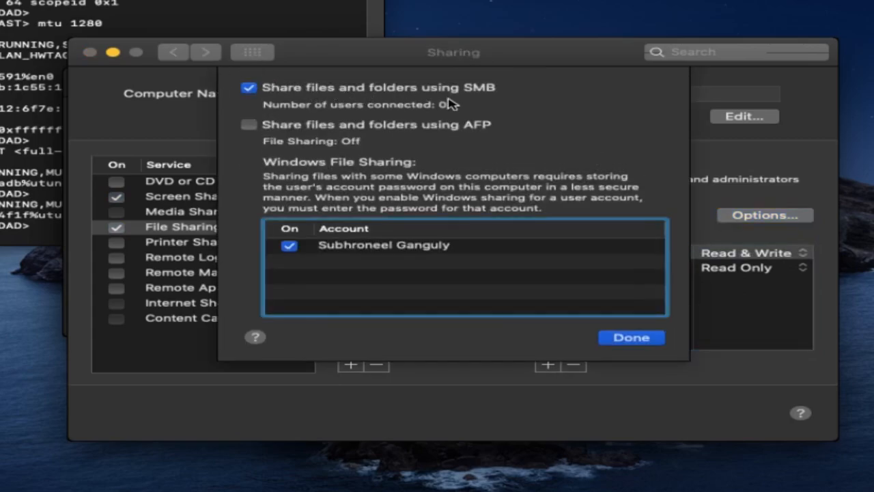
{"action": "mouse_move", "coordinate": [467, 141]}
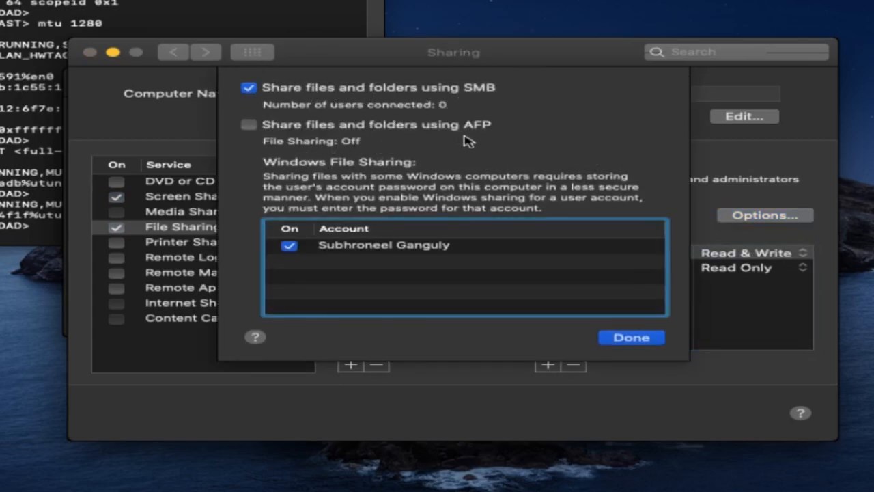
{"action": "mouse_move", "coordinate": [421, 175]}
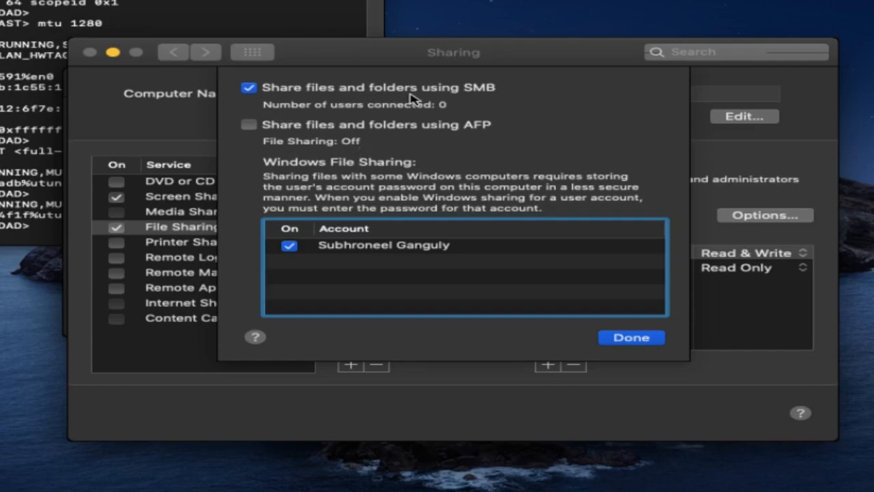
{"action": "left_click", "coordinate": [629, 336]}
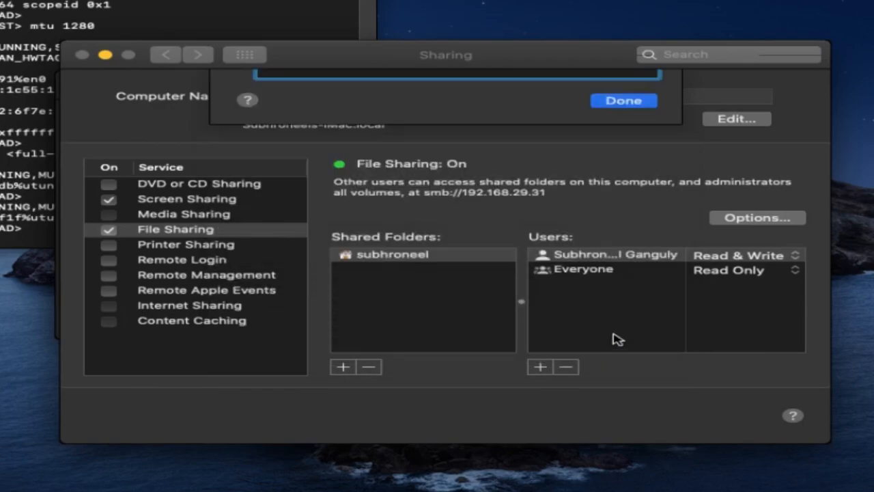
Step: Show the Network place in a new Dolphin tab and launch the Add Network Folder wizard
{"action": "left_click", "coordinate": [622, 101]}
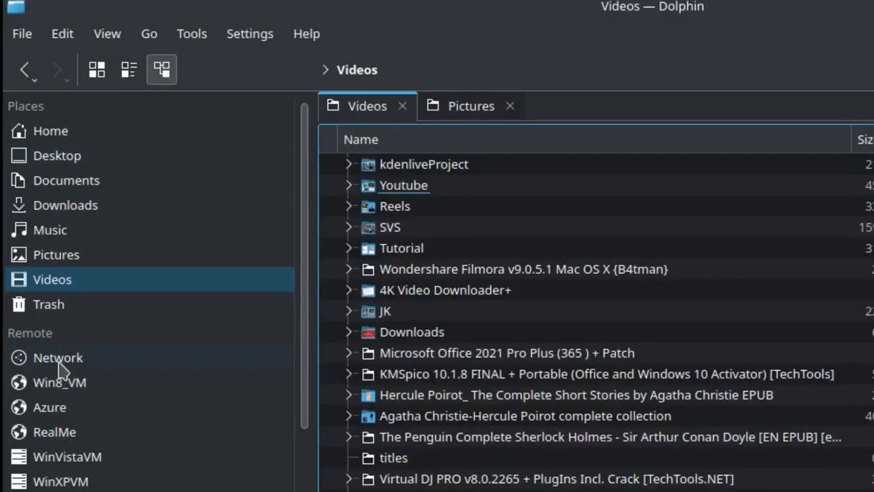
{"action": "mouse_move", "coordinate": [197, 361]}
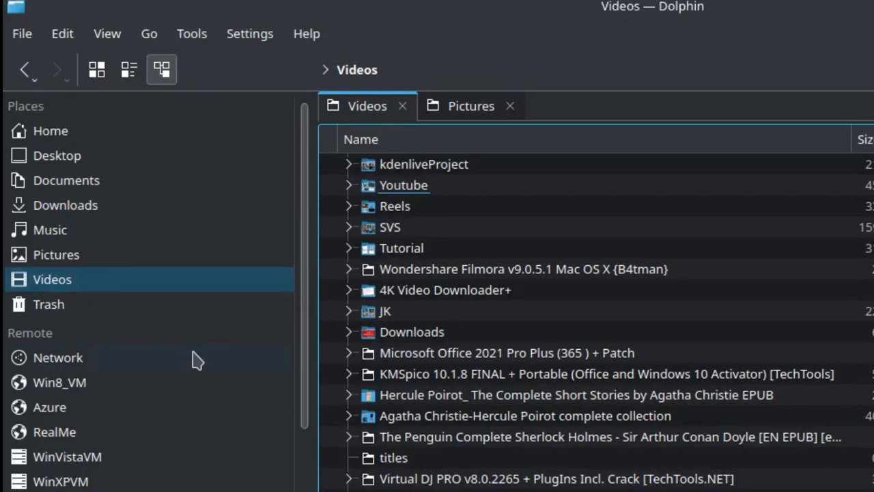
{"action": "right_click", "coordinate": [58, 358]}
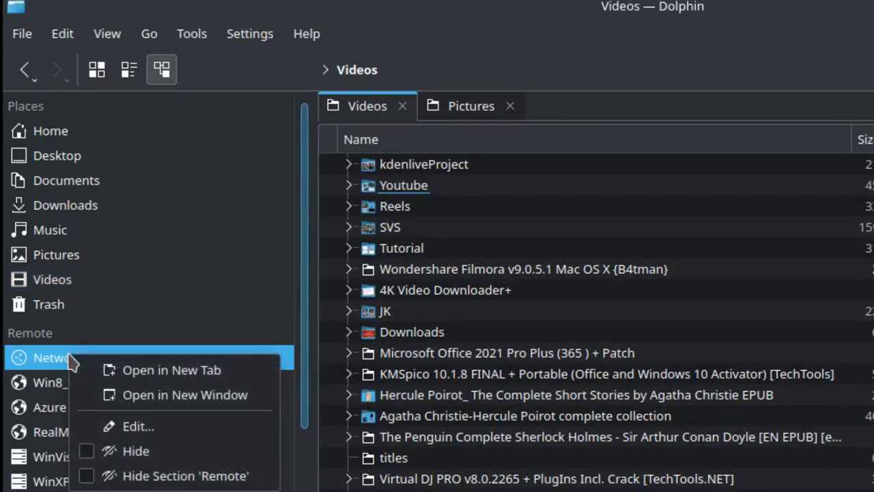
{"action": "left_click", "coordinate": [172, 368]}
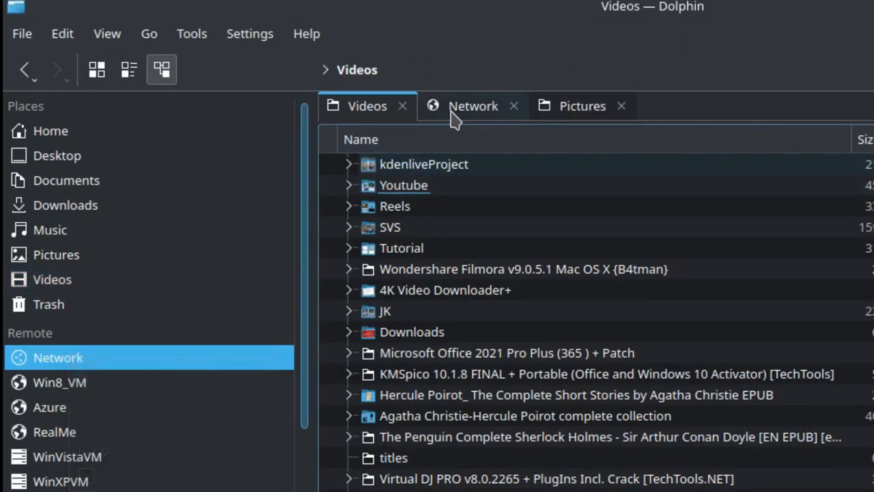
{"action": "left_click", "coordinate": [472, 107]}
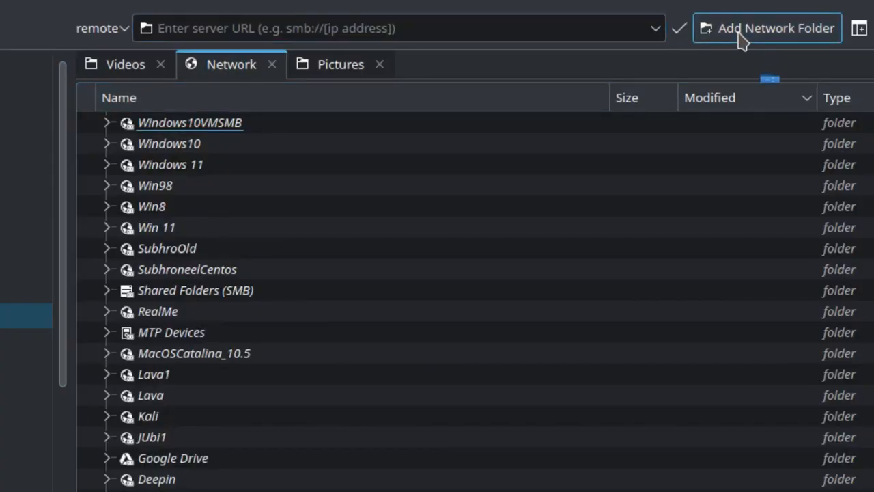
{"action": "left_click", "coordinate": [766, 28]}
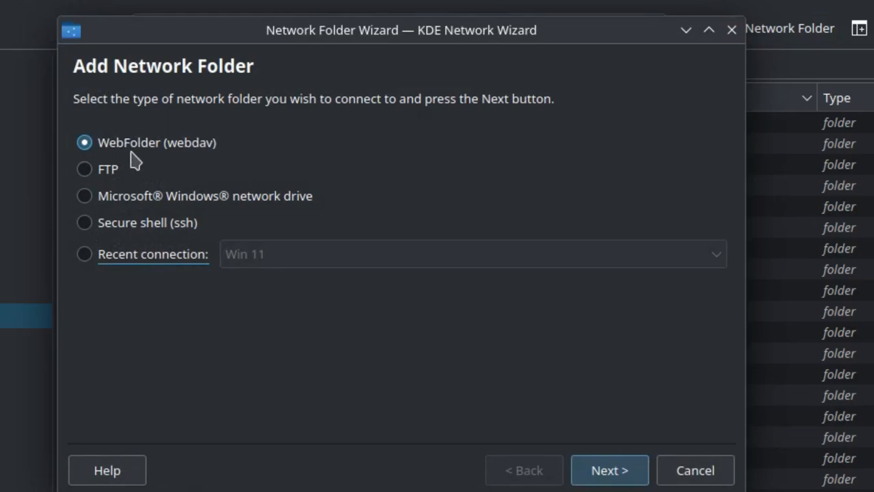
{"action": "mouse_move", "coordinate": [120, 211]}
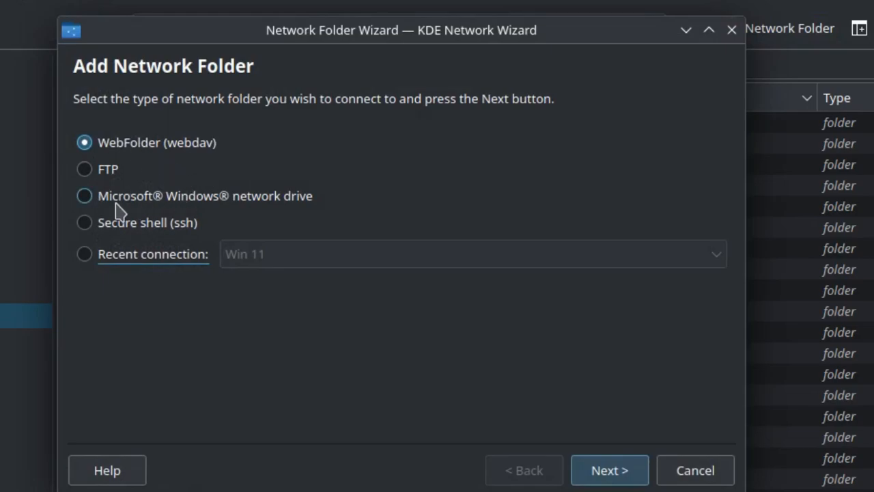
Step: Choose a Microsoft Windows network drive and name it MacOSCat_10_15_3
{"action": "left_click", "coordinate": [85, 196]}
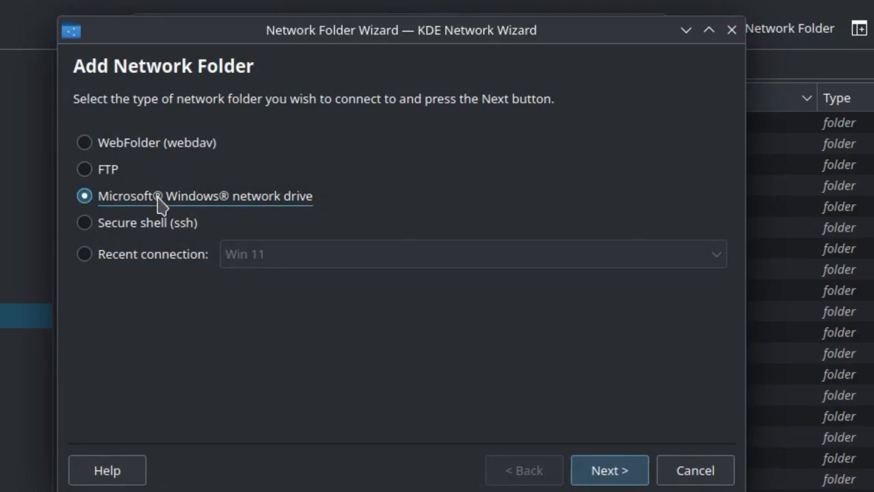
{"action": "left_click", "coordinate": [609, 469]}
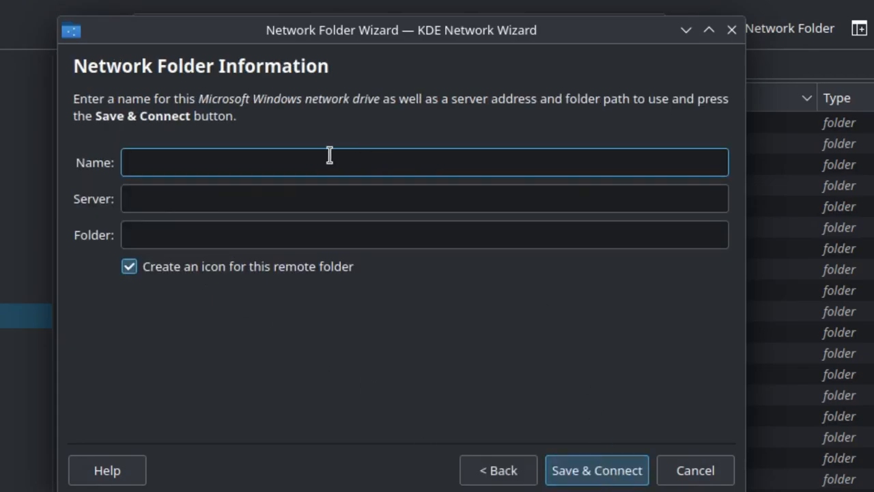
{"action": "type", "text": "M"}
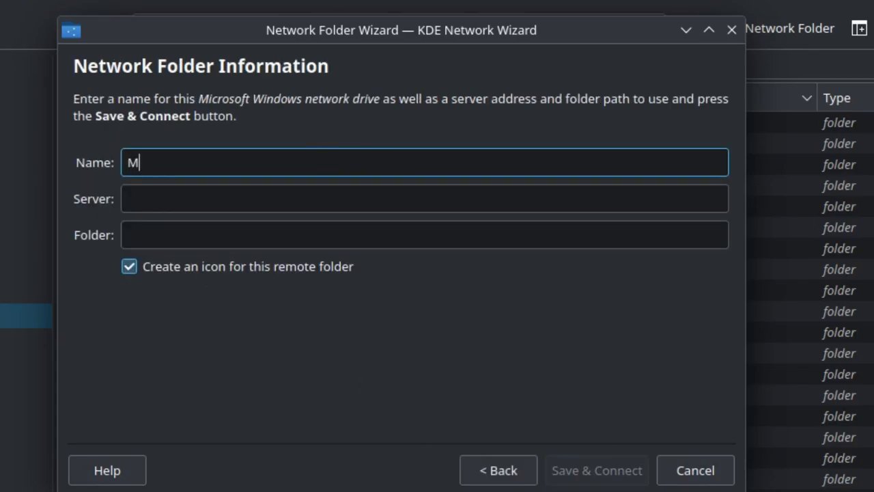
{"action": "type", "text": "acOS"}
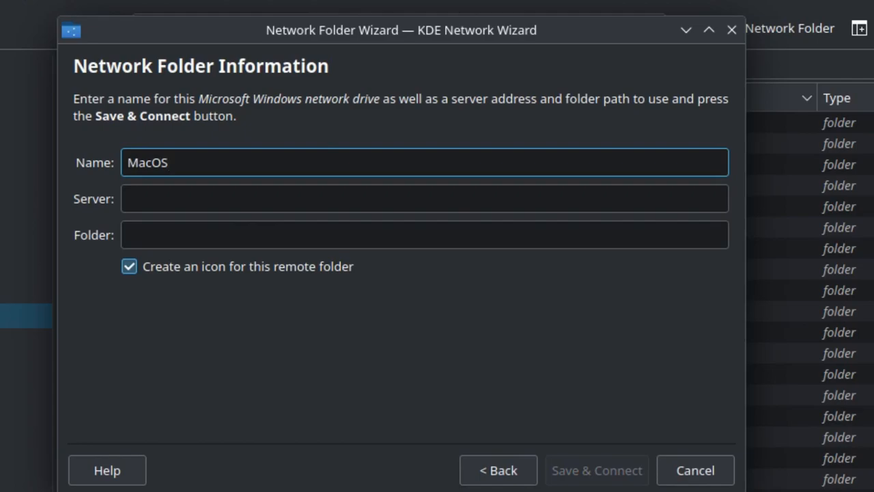
{"action": "type", "text": "Cat_"}
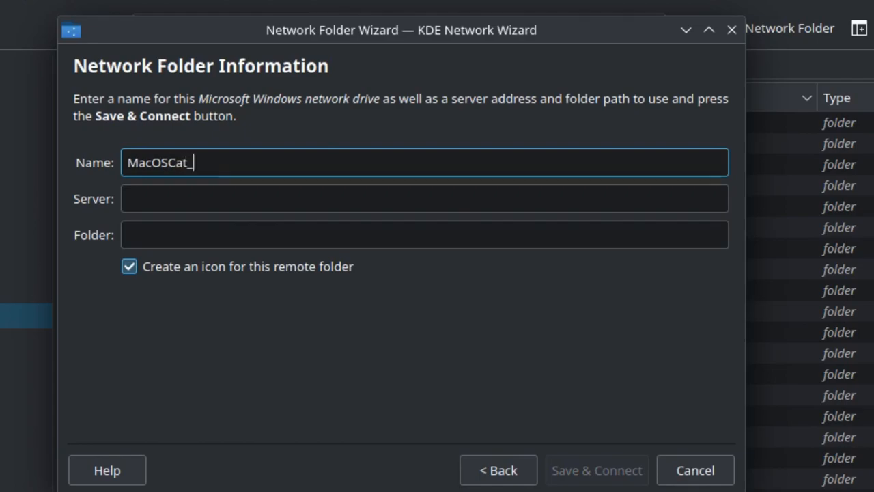
{"action": "type", "text": "10."}
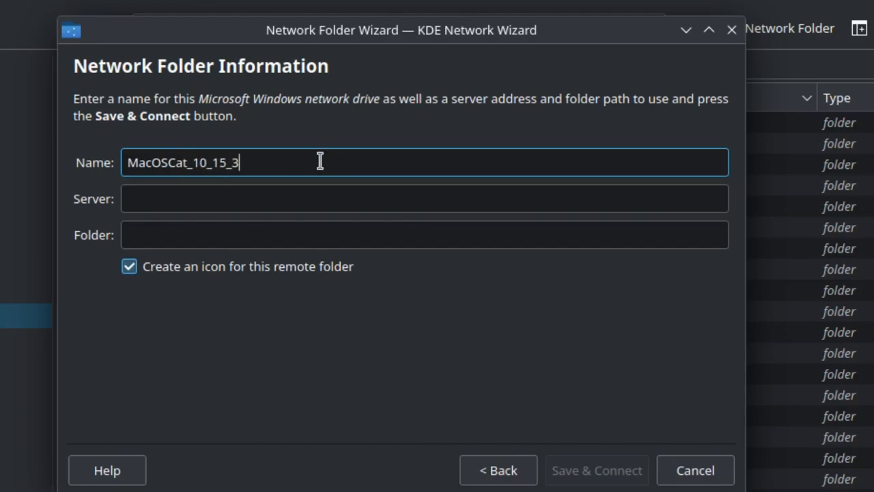
Step: Enter the Mac's address 192.168.29.31 as the server
{"action": "left_click", "coordinate": [423, 199]}
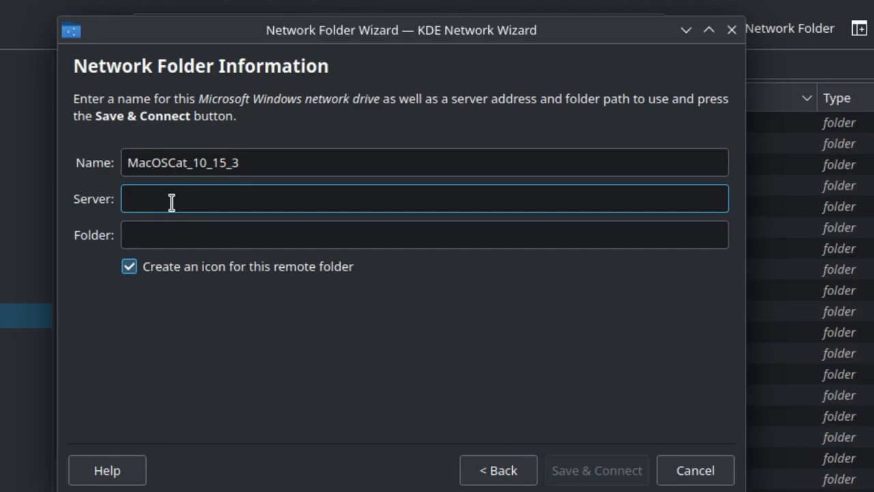
{"action": "type", "text": "192.168.29."}
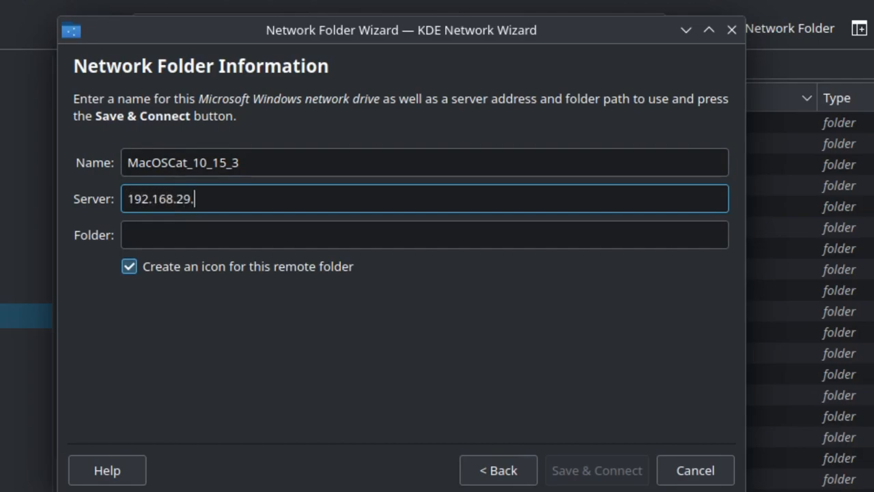
{"action": "type", "text": "31"}
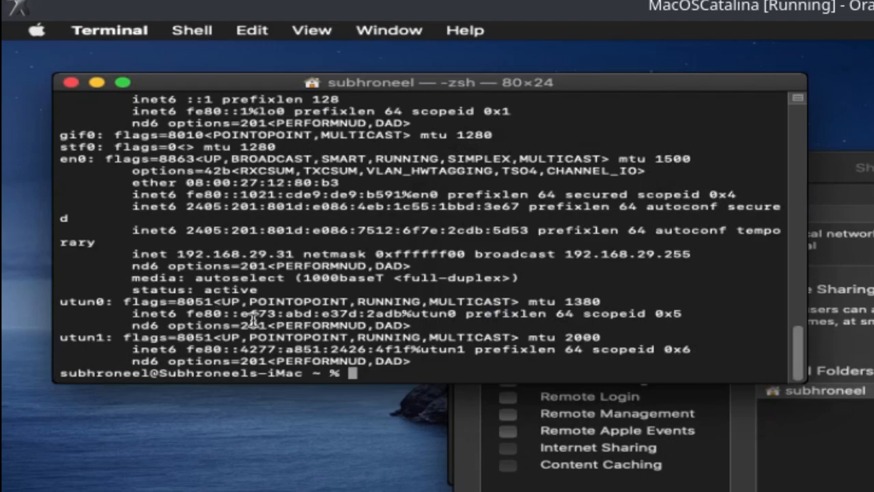
{"action": "mouse_move", "coordinate": [171, 259]}
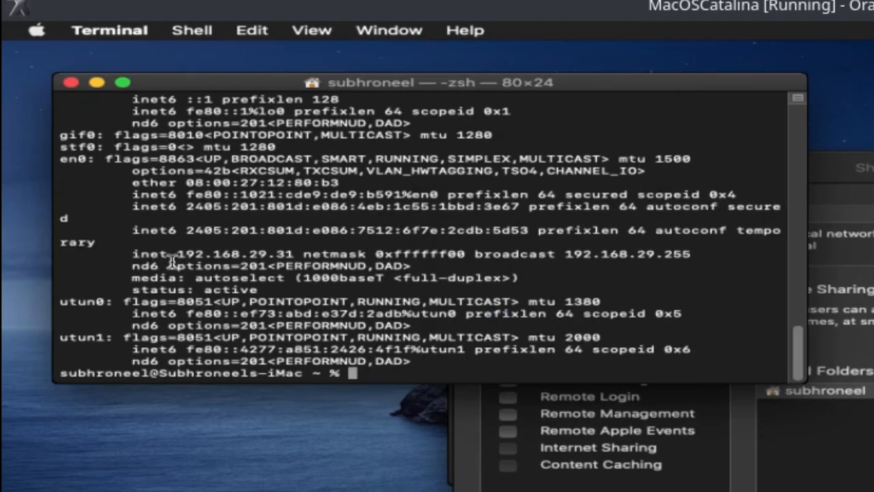
{"action": "mouse_move", "coordinate": [150, 258]}
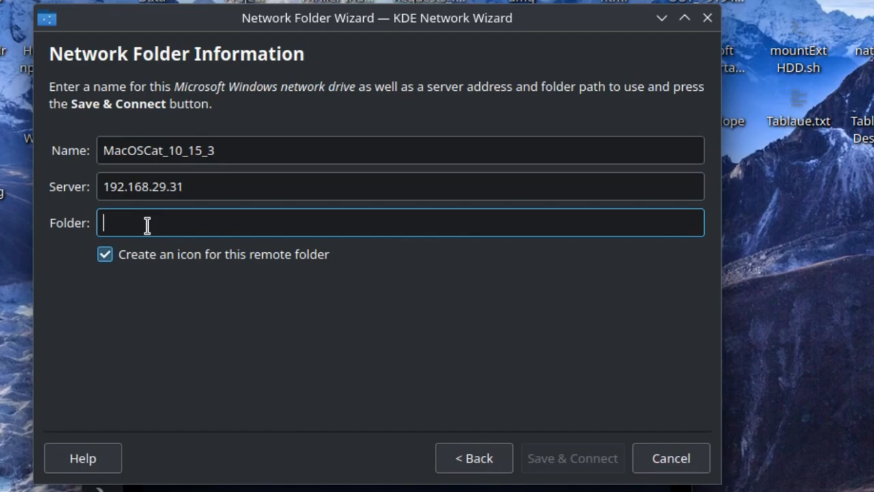
Step: Set the folder to / and Save & Connect to 192.168.29.31, listing the subhroneel home folders
{"action": "type", "text": "/"}
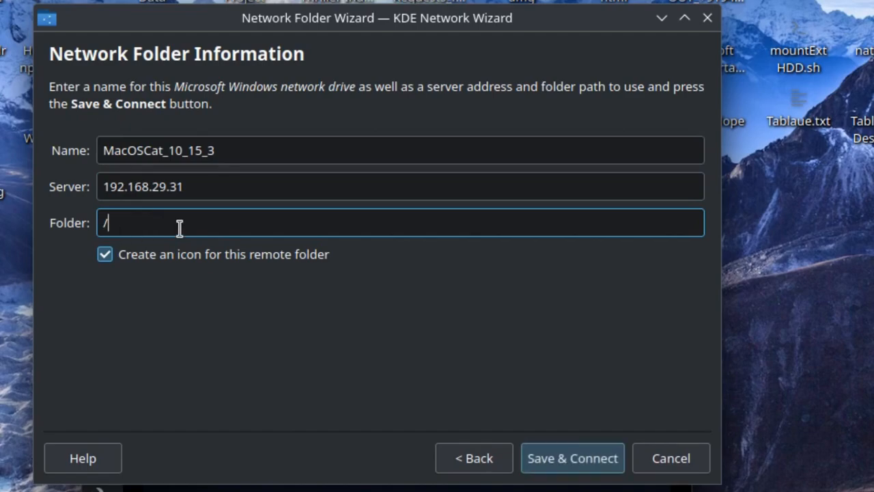
{"action": "mouse_move", "coordinate": [245, 303]}
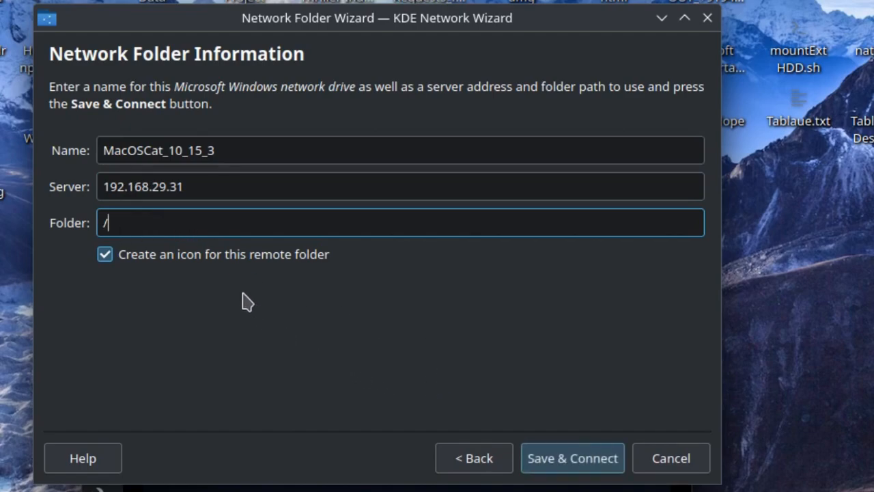
{"action": "left_click", "coordinate": [573, 457]}
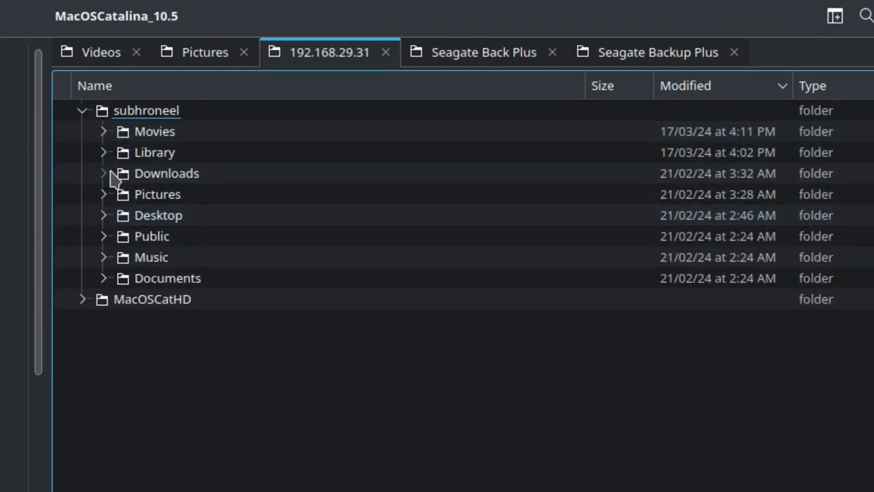
Step: Create a new folder named abcd inside Downloads on the Mac share
{"action": "left_click", "coordinate": [101, 172]}
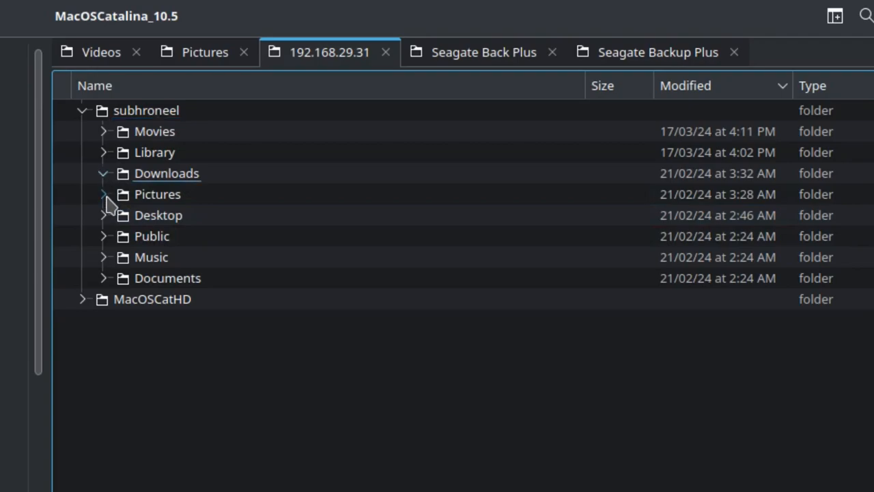
{"action": "left_click", "coordinate": [167, 172]}
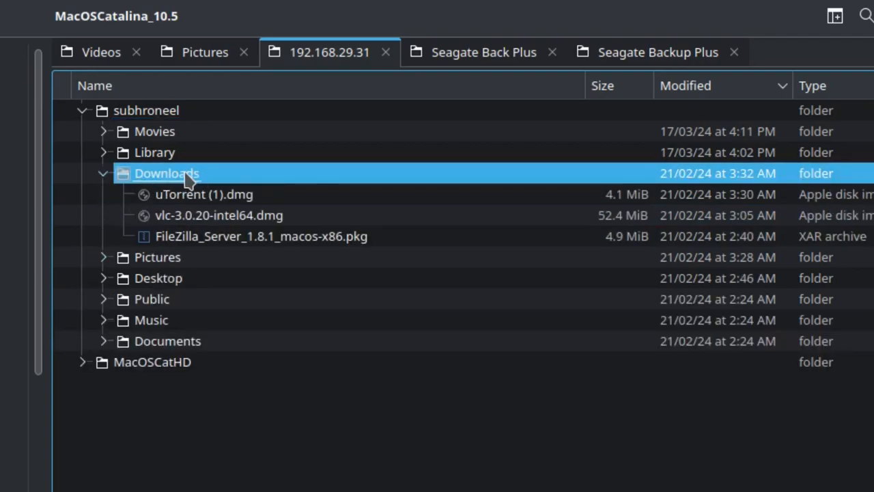
{"action": "right_click", "coordinate": [167, 172]}
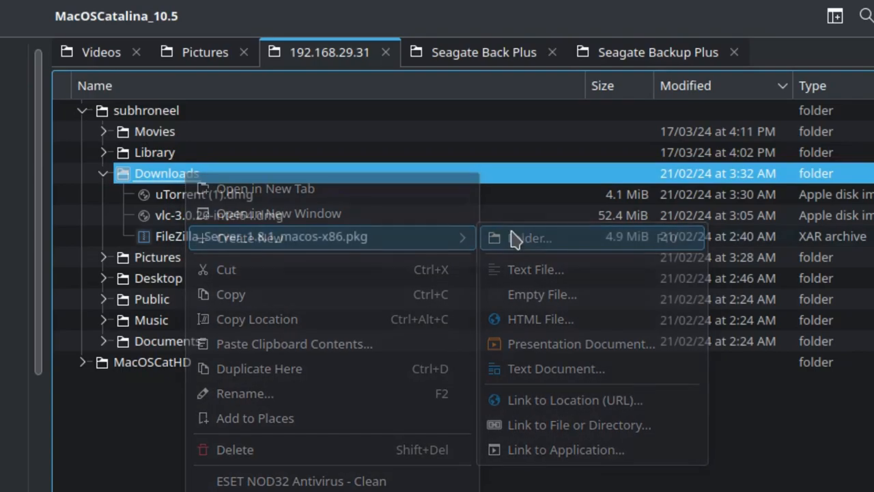
{"action": "left_click", "coordinate": [527, 237]}
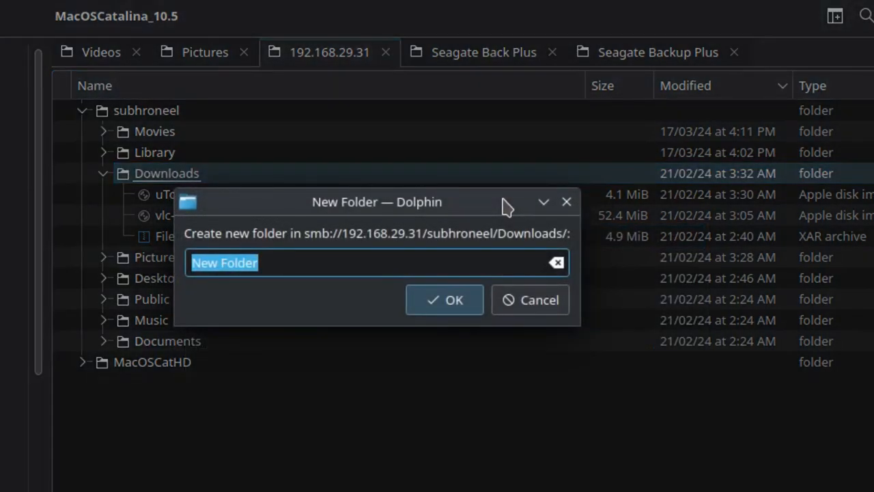
{"action": "left_click", "coordinate": [529, 301]}
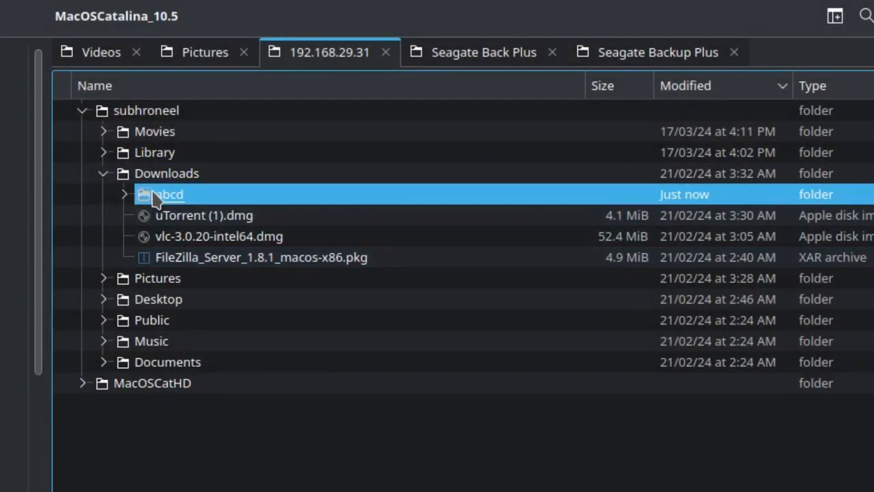
Step: Inside abcd, create a new text file named pqr.txt
{"action": "double_click", "coordinate": [170, 194]}
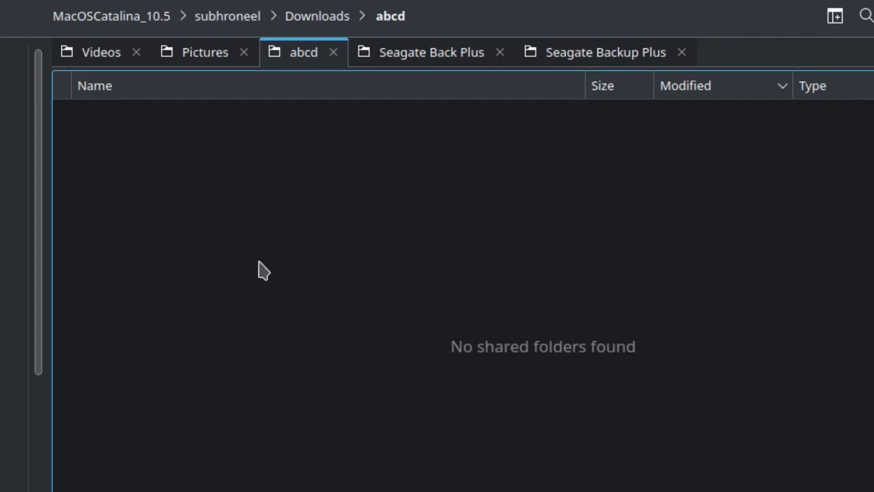
{"action": "right_click", "coordinate": [265, 271]}
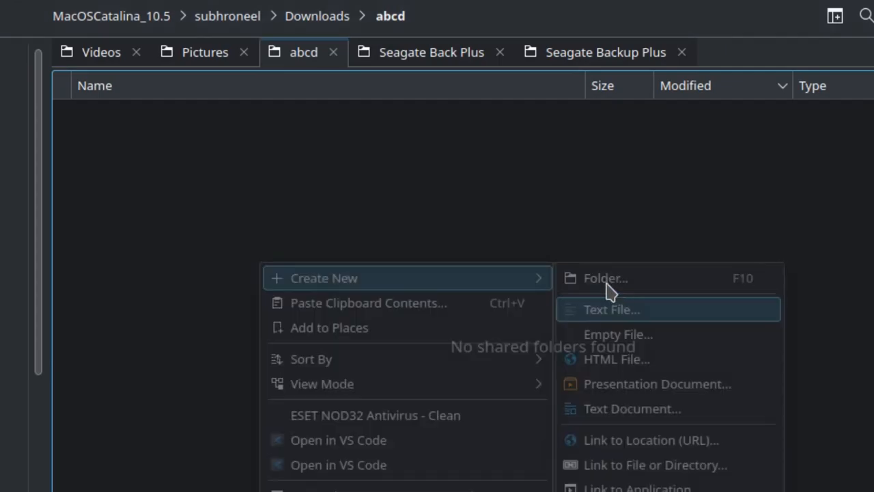
{"action": "left_click", "coordinate": [612, 308]}
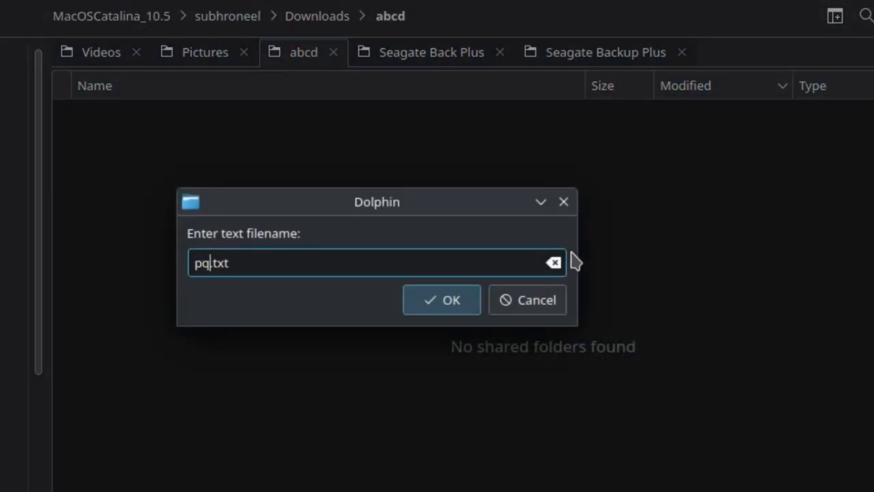
{"action": "left_click", "coordinate": [441, 301]}
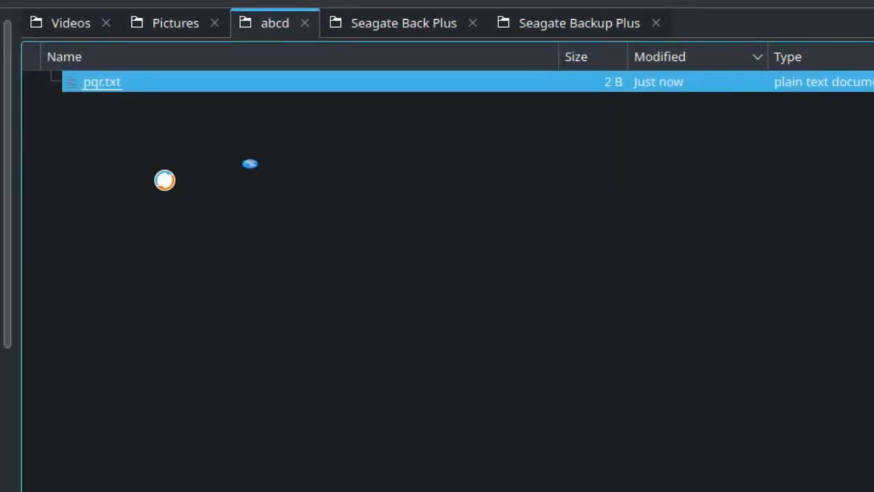
Step: Edit pqr.txt in Kate to read 'Hello World' and save it
{"action": "double_click", "coordinate": [101, 82]}
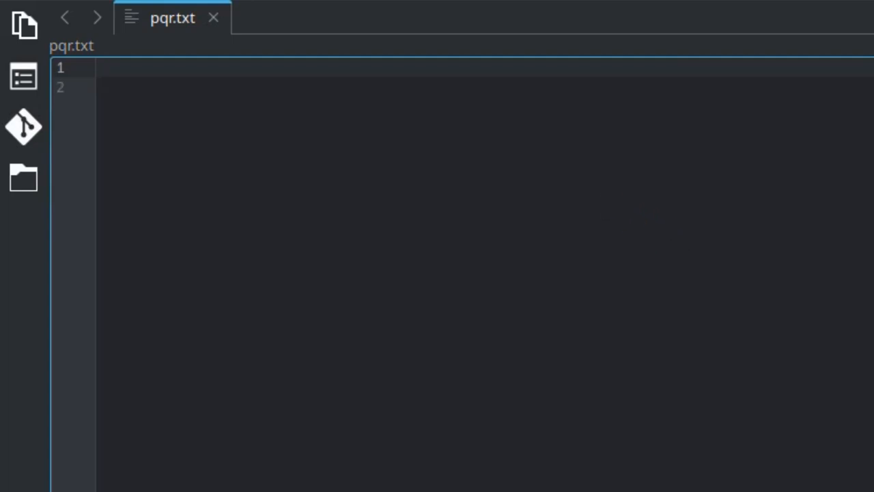
{"action": "type", "text": "Hello W"}
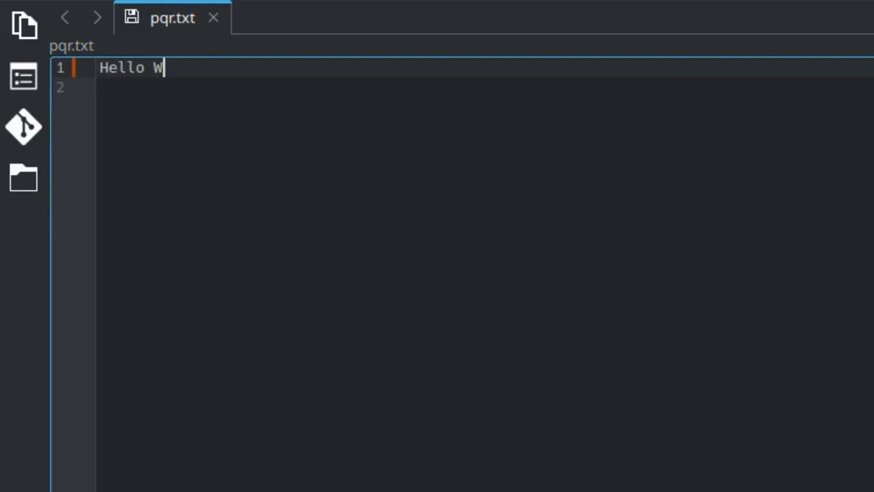
{"action": "type", "text": "orld"}
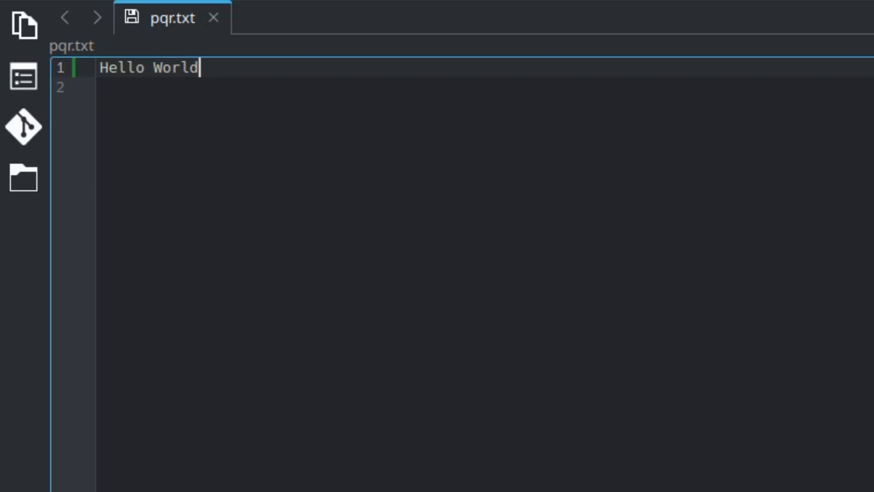
{"action": "key", "text": "ctrl+s"}
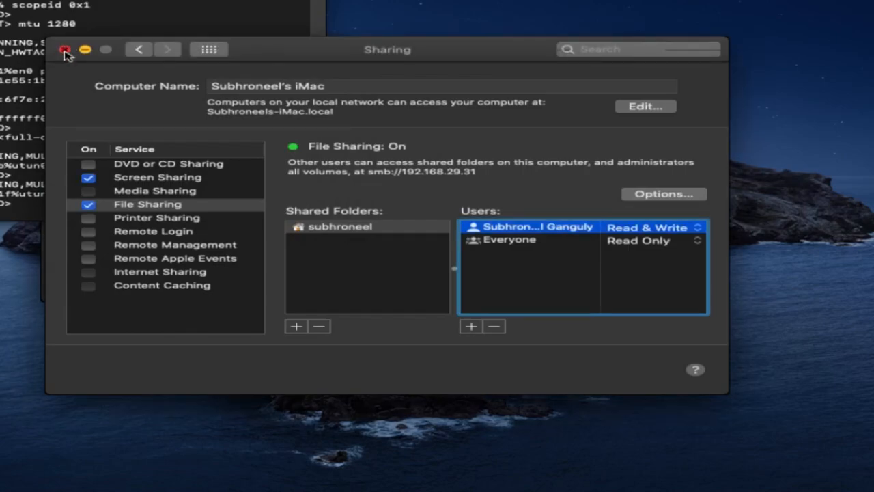
Step: Dismiss the Sharing settings and About This Mac windows and bring up a Finder window
{"action": "left_click", "coordinate": [65, 49]}
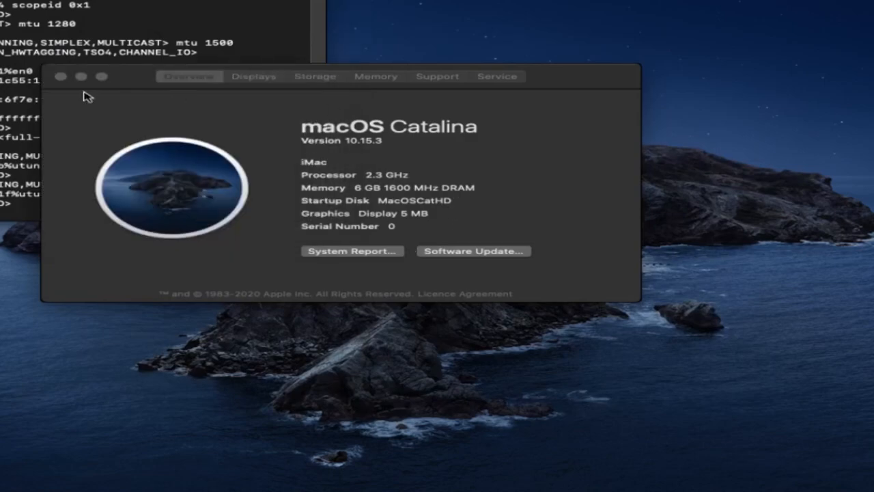
{"action": "left_click", "coordinate": [59, 76]}
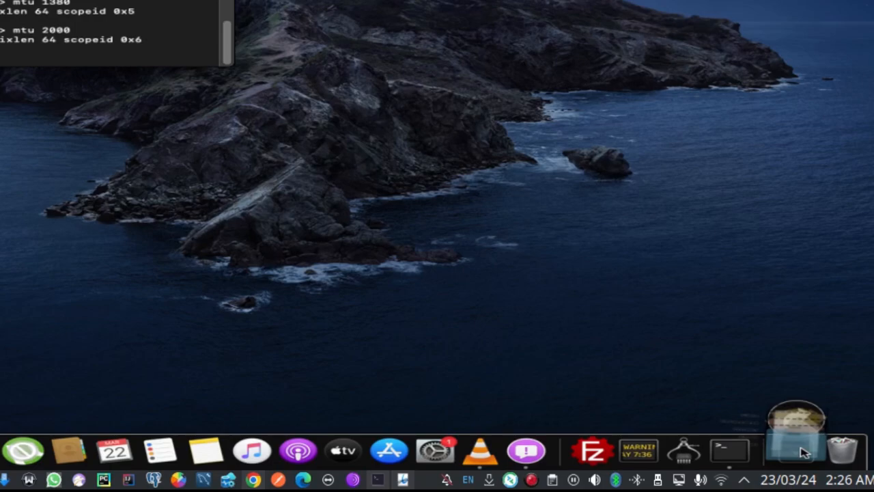
{"action": "left_click", "coordinate": [797, 450]}
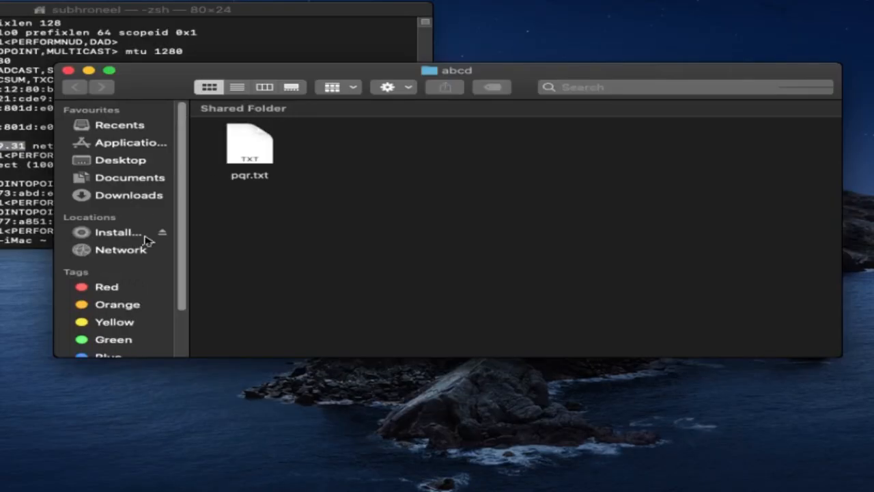
{"action": "mouse_move", "coordinate": [260, 158]}
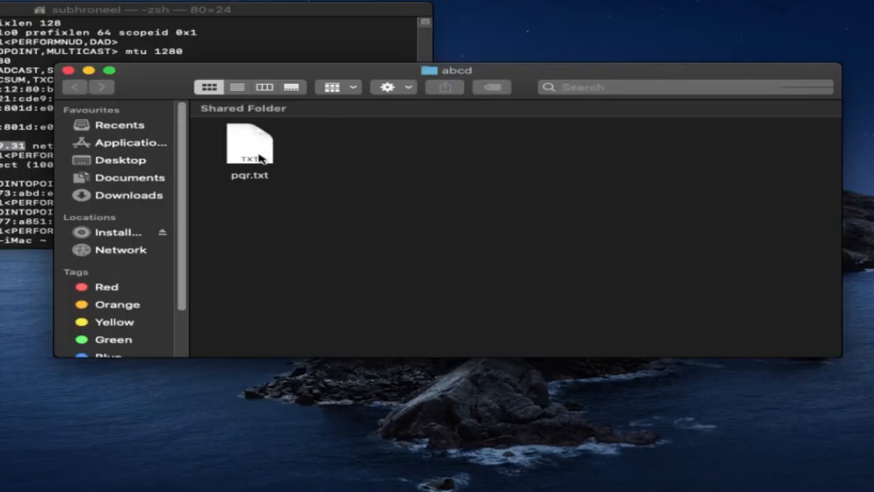
Step: In Downloads/abcd, select pqr.txt and open it to check its contents
{"action": "left_click", "coordinate": [249, 143]}
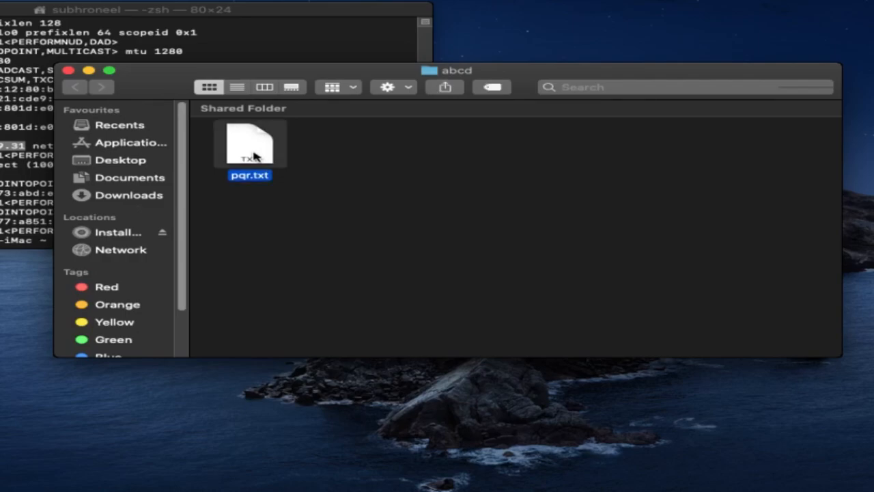
{"action": "mouse_move", "coordinate": [374, 181]}
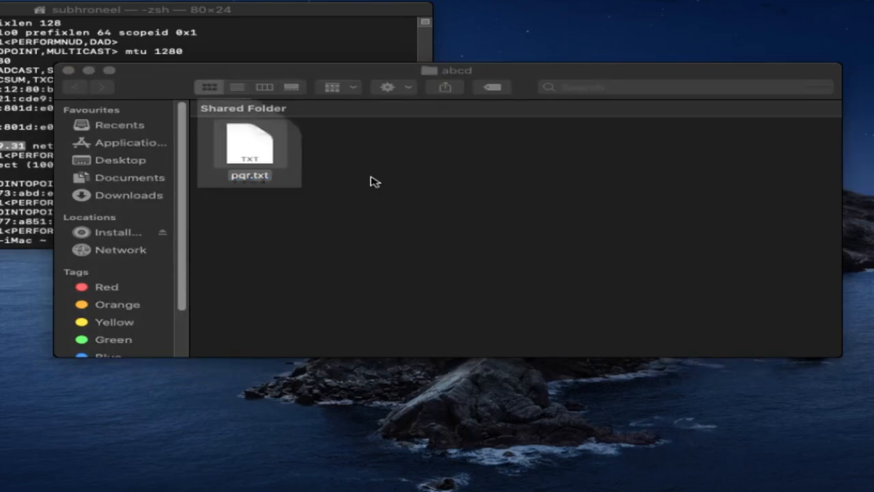
{"action": "double_click", "coordinate": [249, 143]}
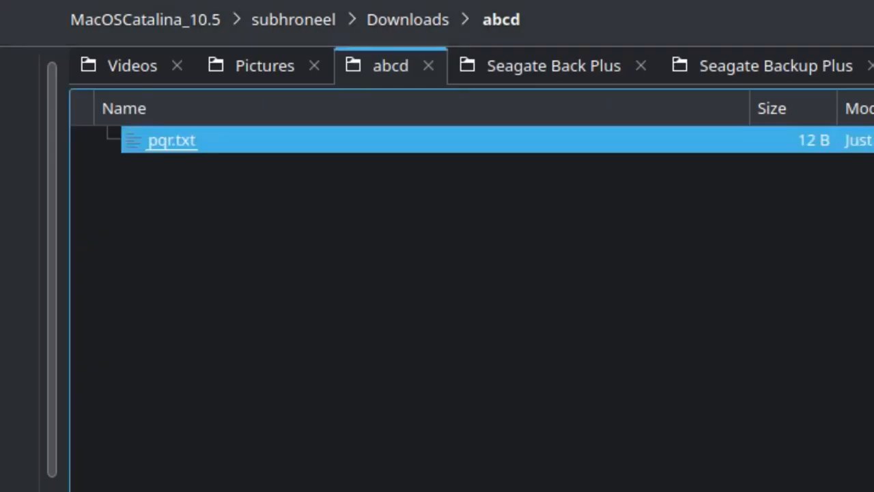
Step: Back in Downloads, select abcd and confirm Delete Permanently (Shift+Delete)
{"action": "left_click", "coordinate": [407, 19]}
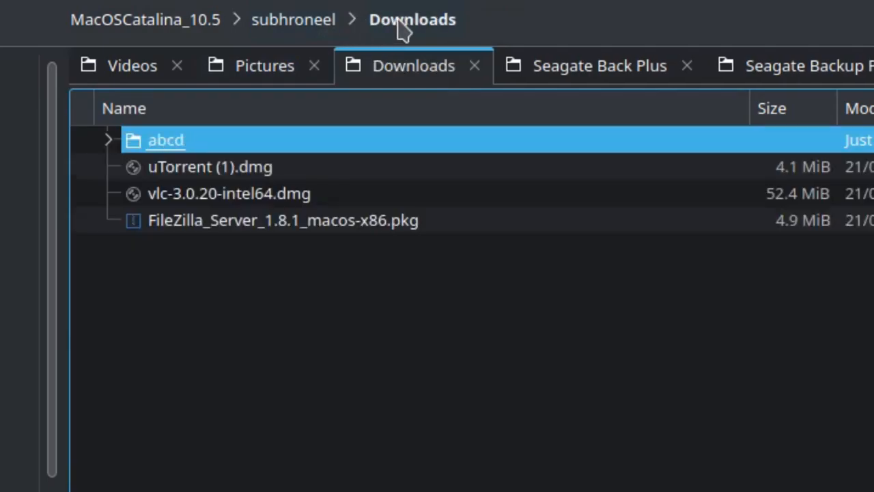
{"action": "double_click", "coordinate": [165, 139]}
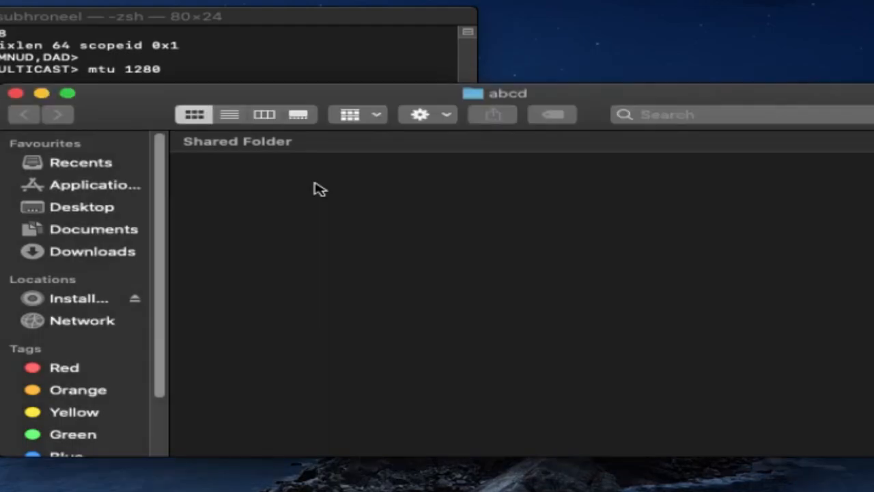
{"action": "mouse_move", "coordinate": [47, 279]}
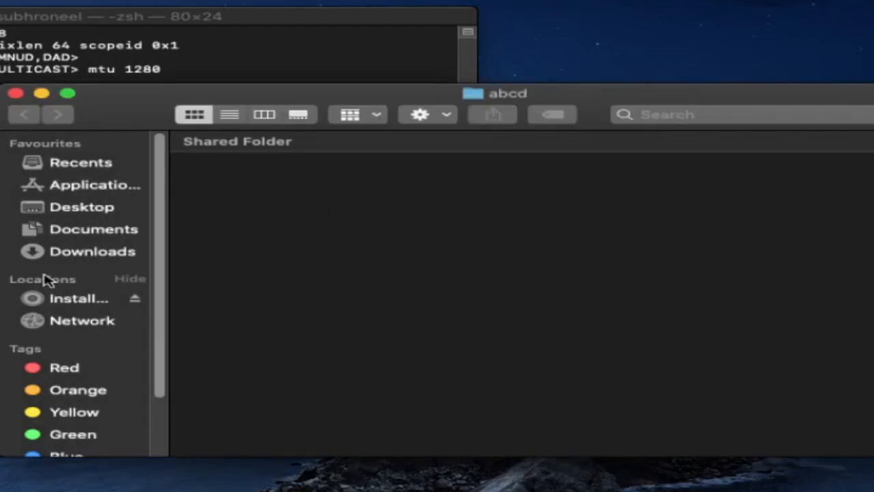
{"action": "left_click", "coordinate": [93, 251]}
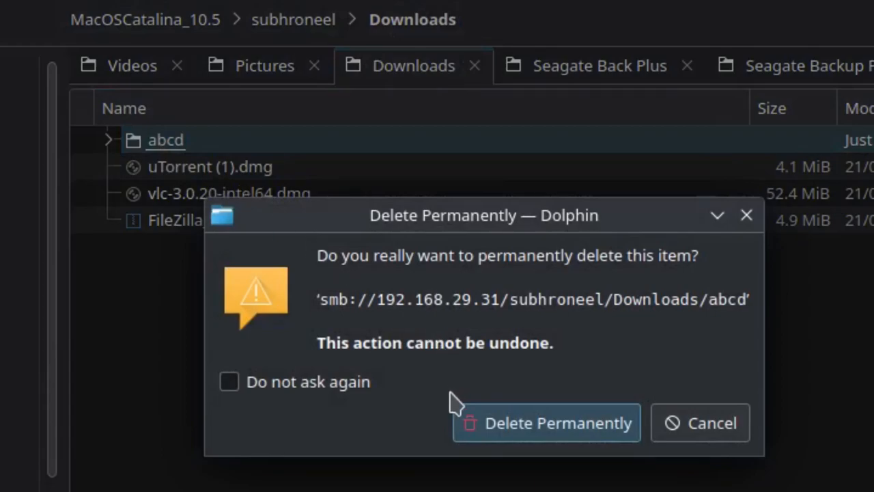
{"action": "left_click", "coordinate": [700, 423]}
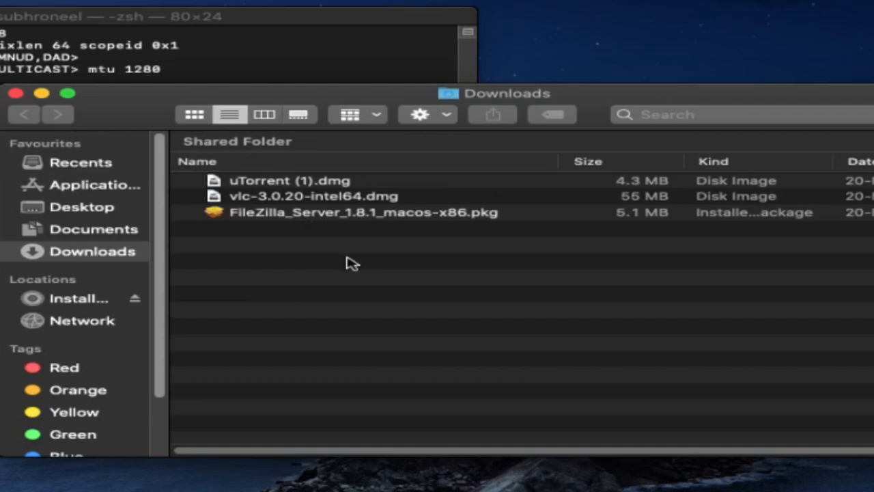
{"action": "mouse_move", "coordinate": [98, 280]}
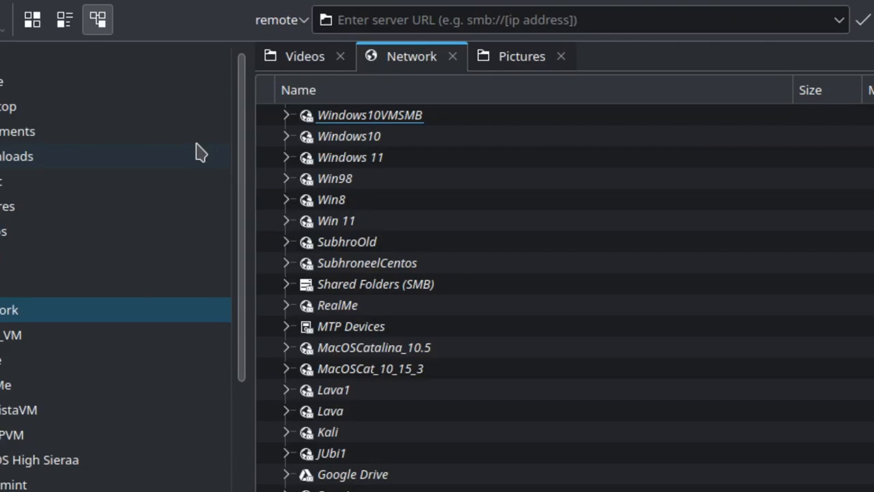
{"action": "mouse_move", "coordinate": [254, 240]}
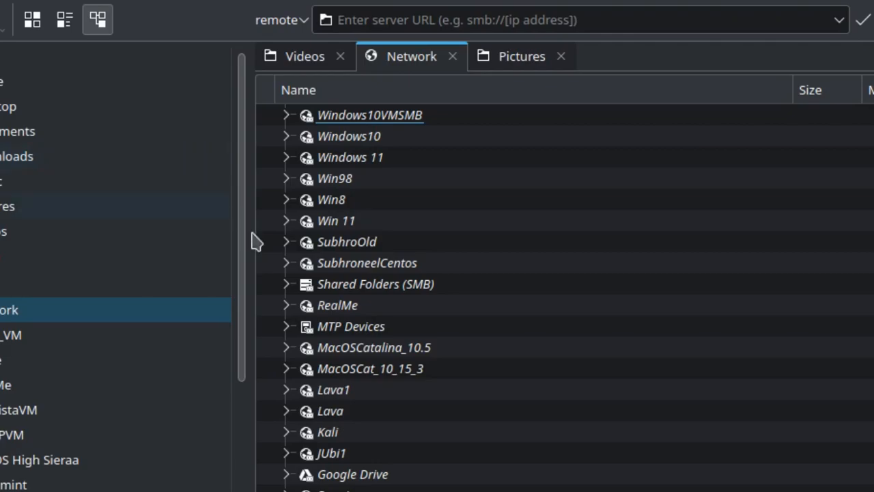